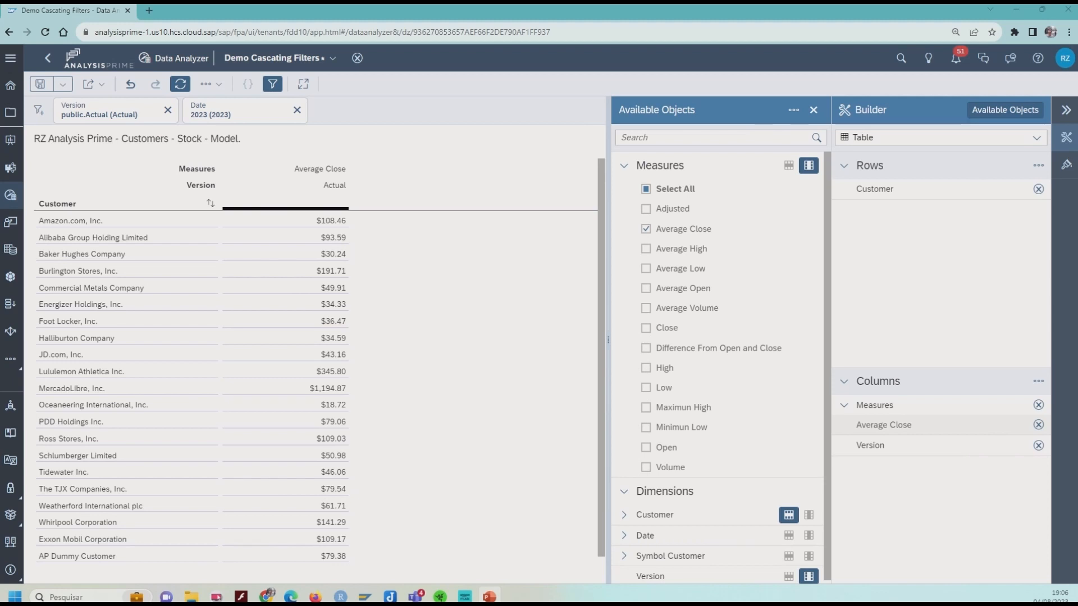
mouse_move(287, 176)
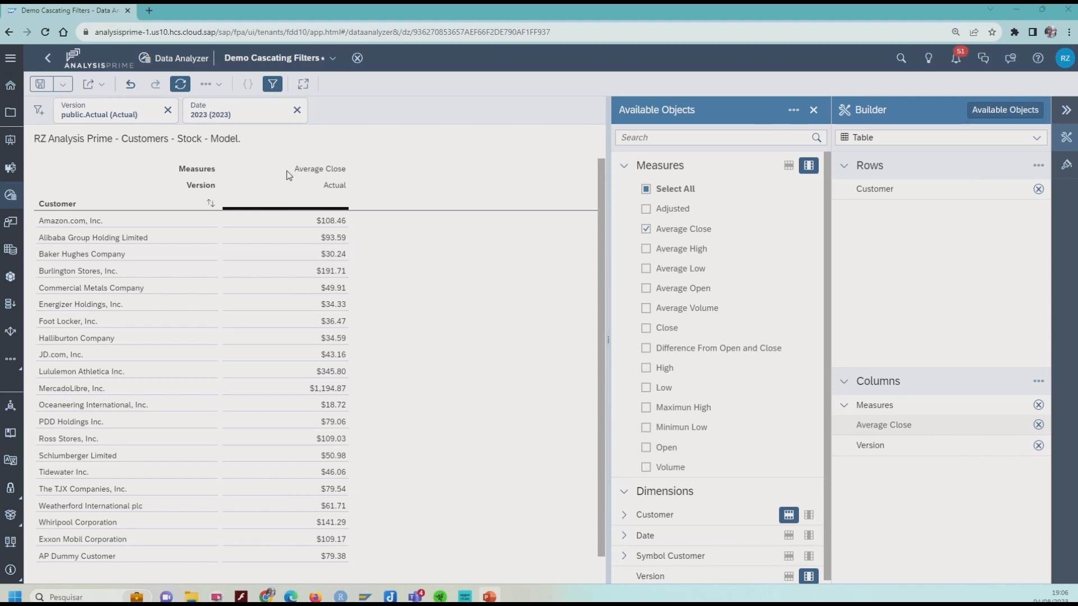
mouse_move(275, 128)
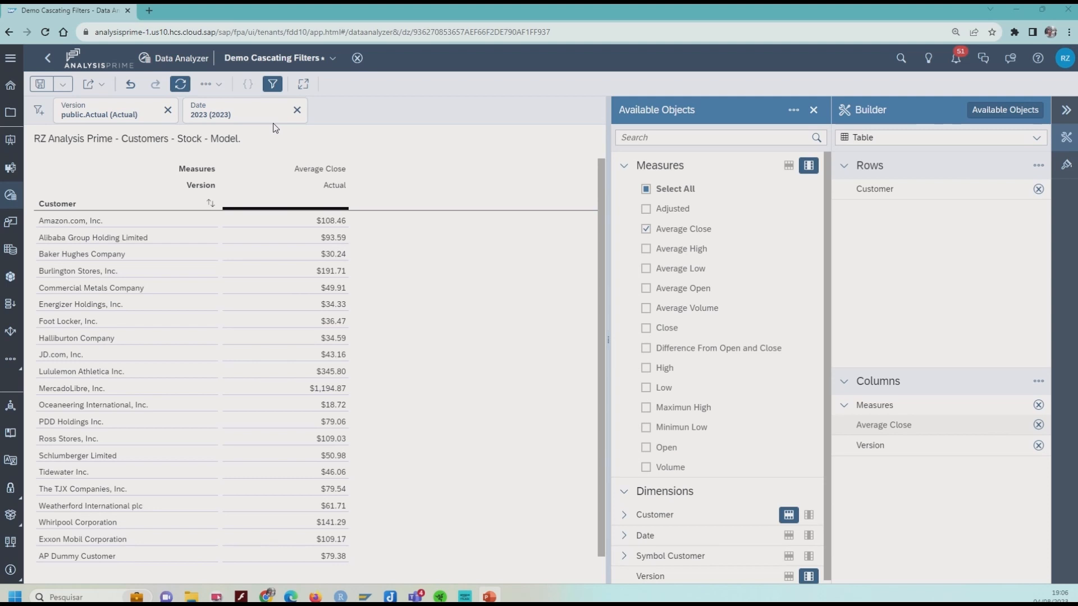
mouse_move(272, 122)
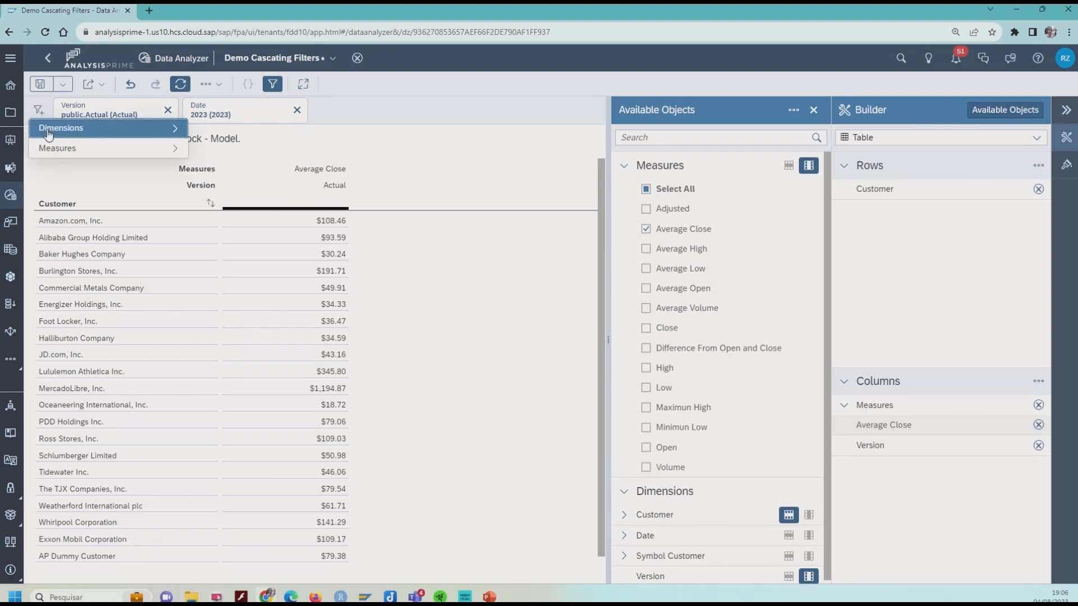
Step: Add a Sector filter from Customer's attributes with every sector selected
left_click(59, 128)
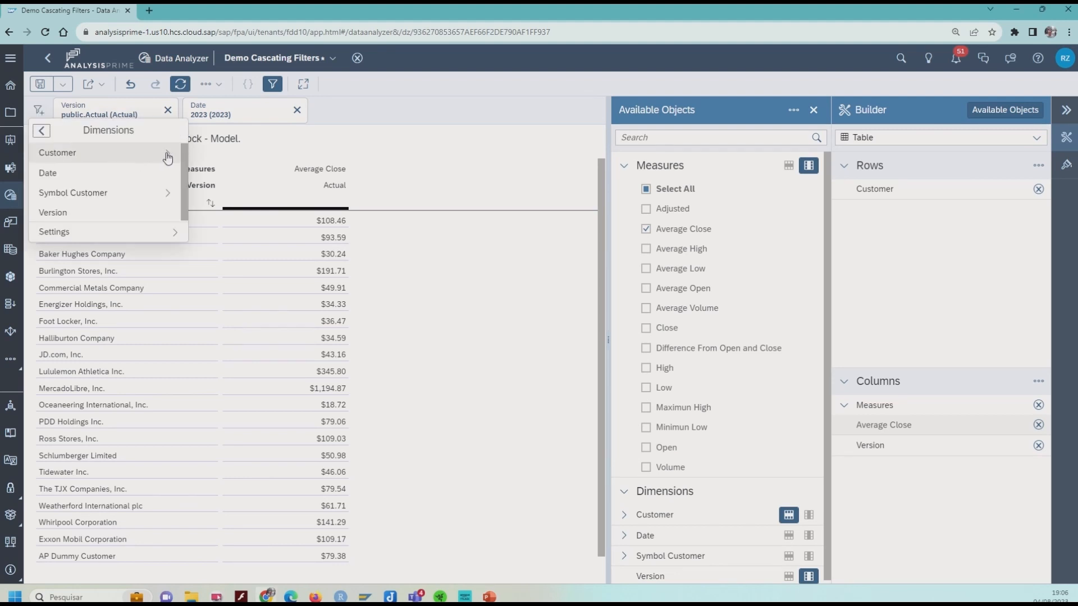
left_click(56, 152)
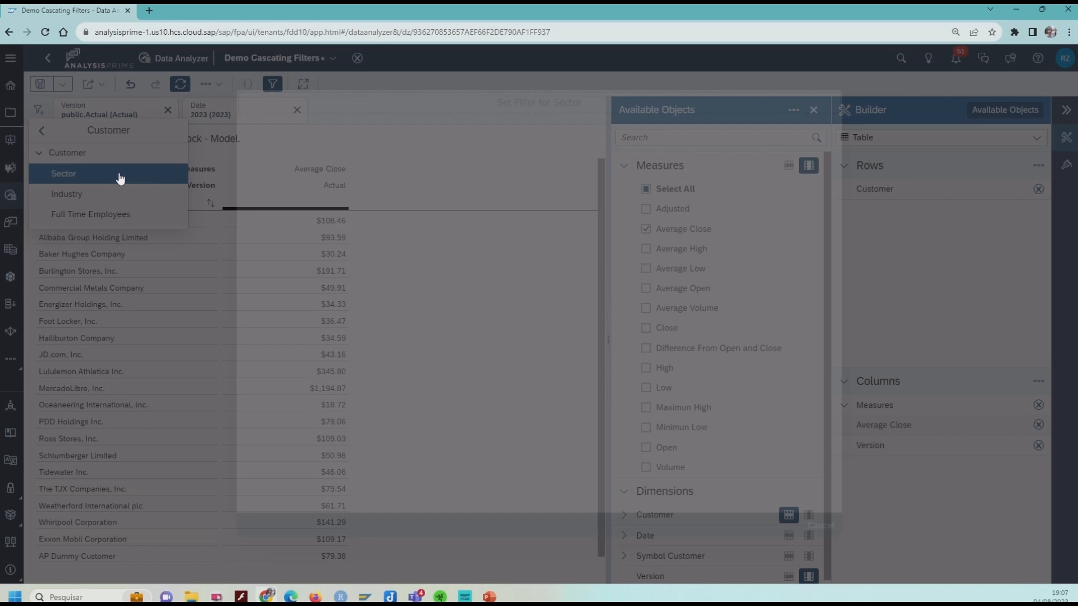
left_click(61, 174)
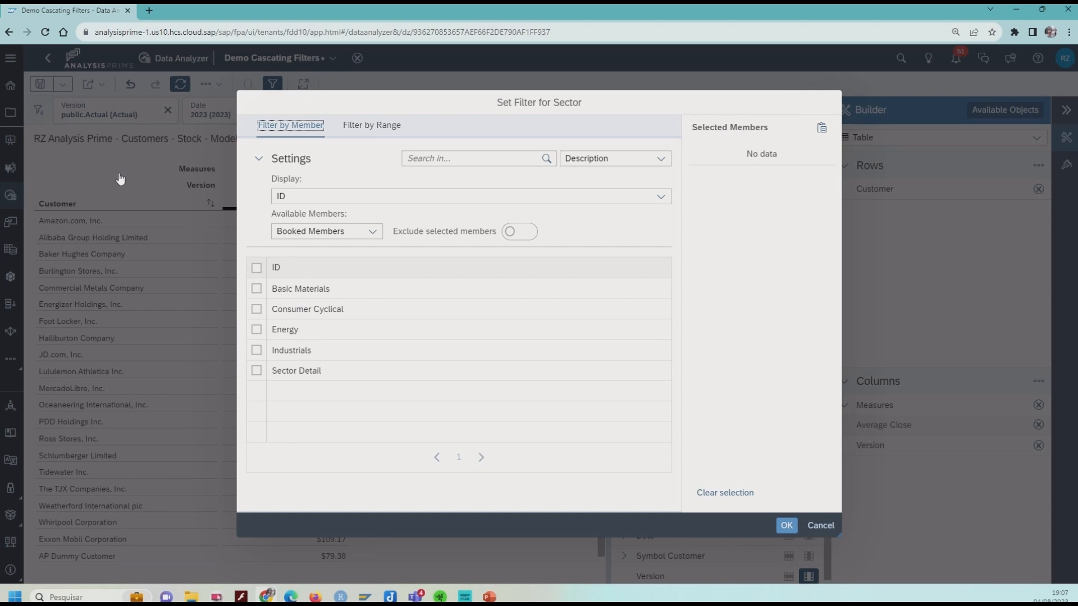
left_click(256, 267)
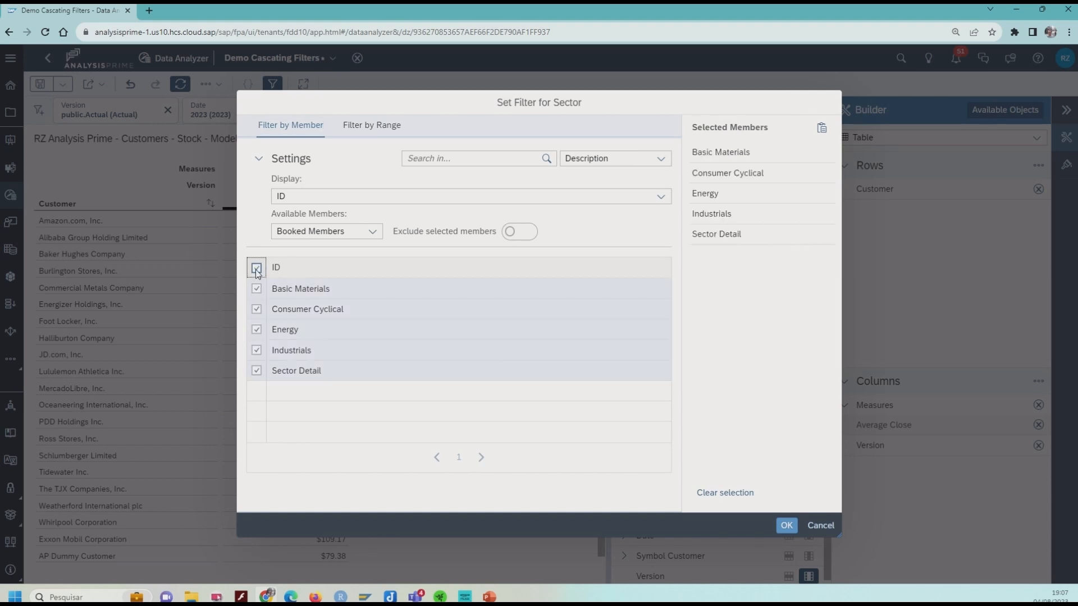
left_click(786, 525)
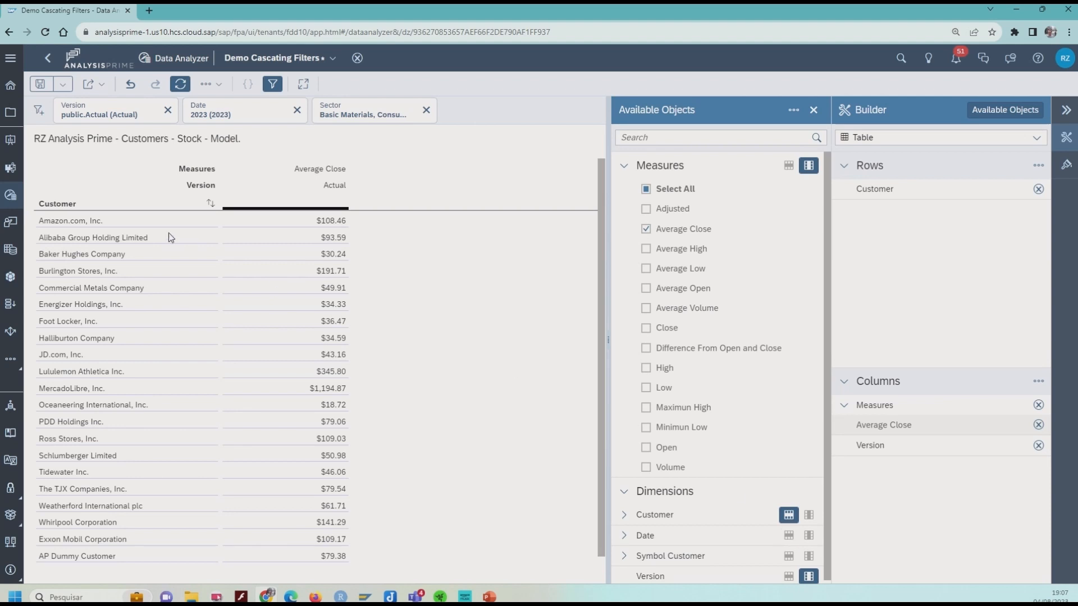
left_click(36, 111)
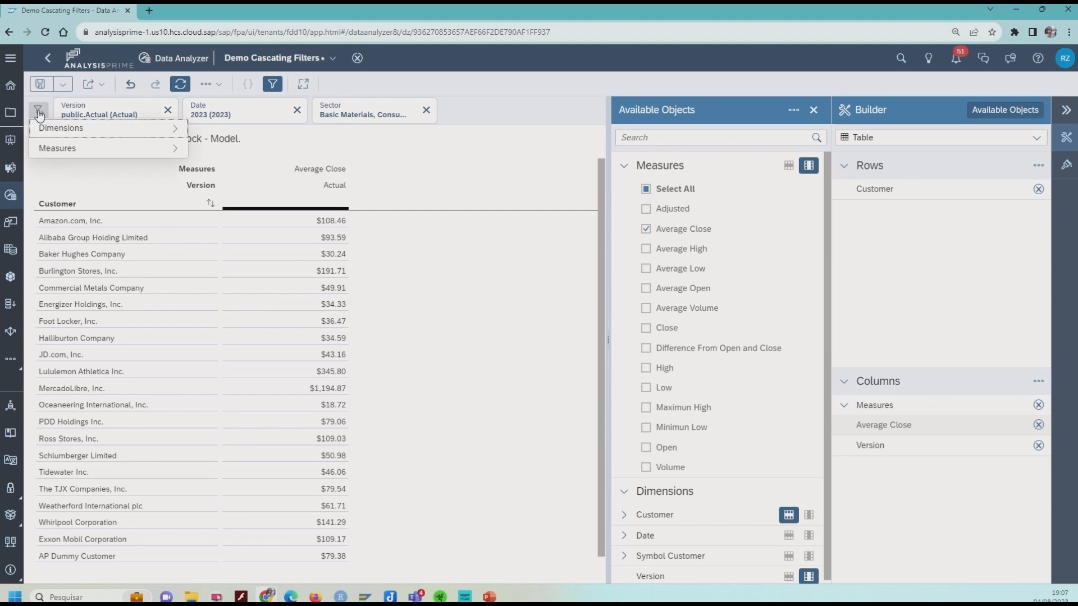
Step: Add a Customer filter with every customer selected
left_click(61, 128)
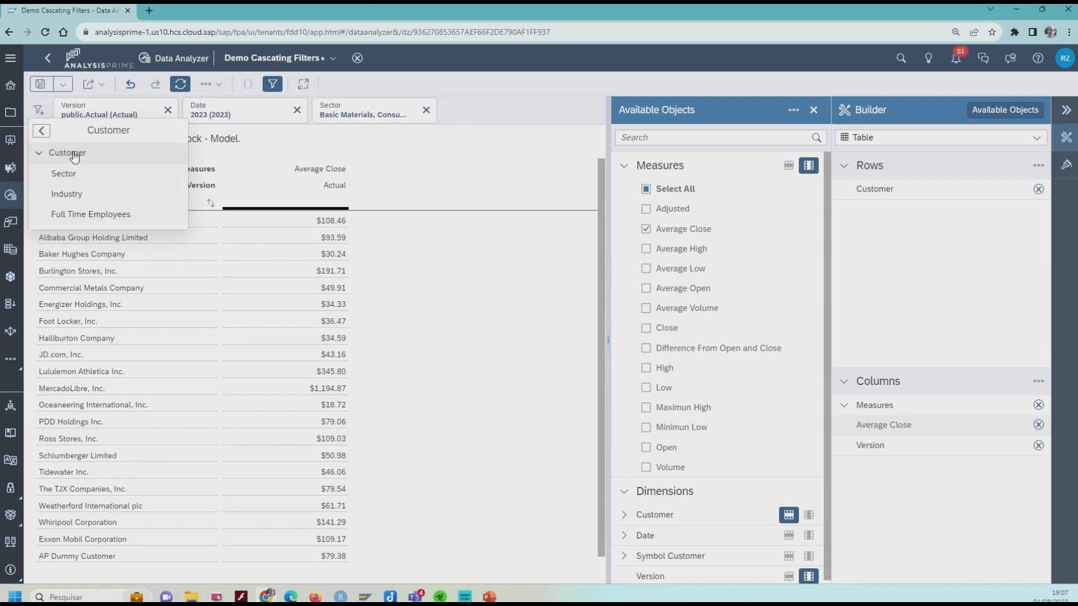
left_click(66, 152)
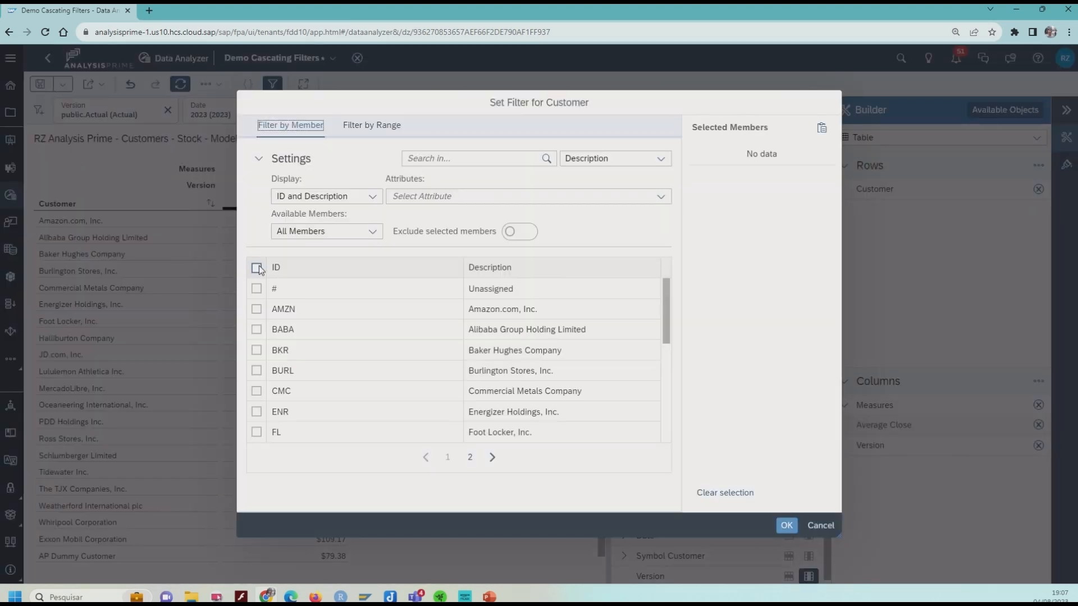
left_click(256, 268)
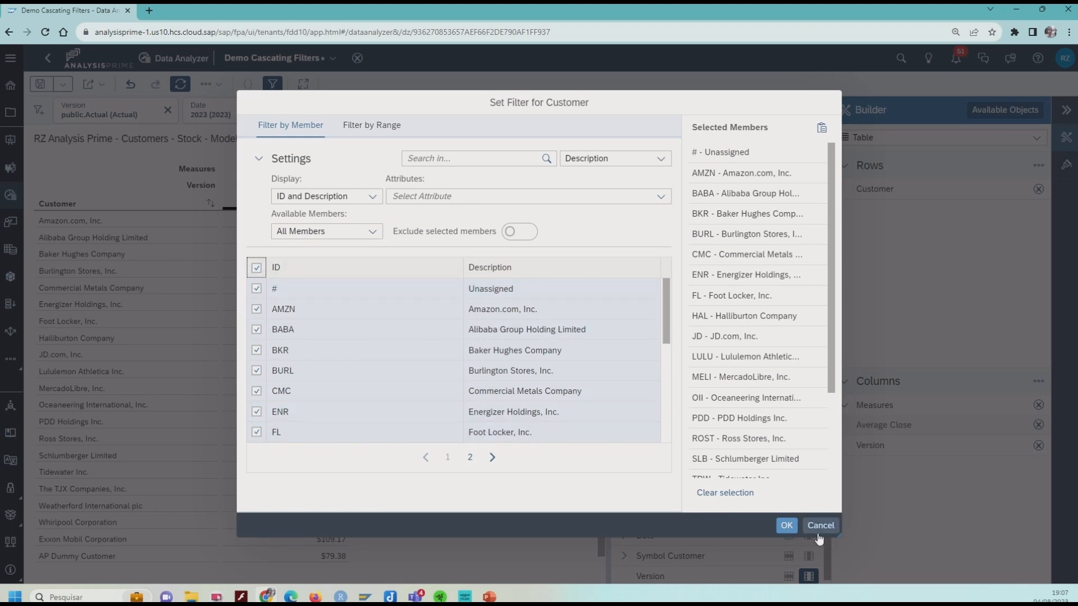
left_click(786, 526)
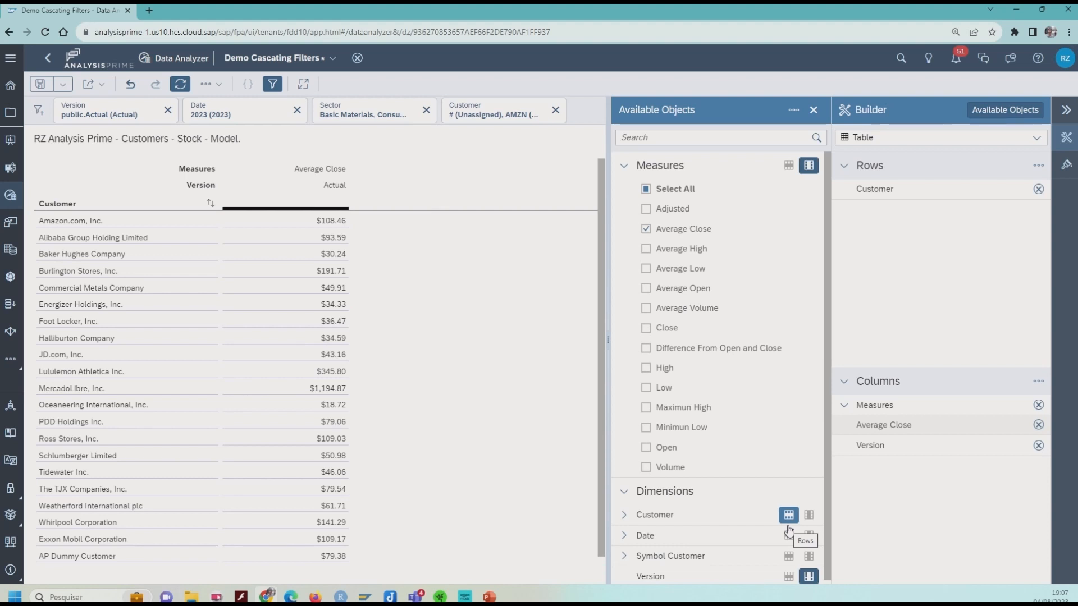
mouse_move(443, 135)
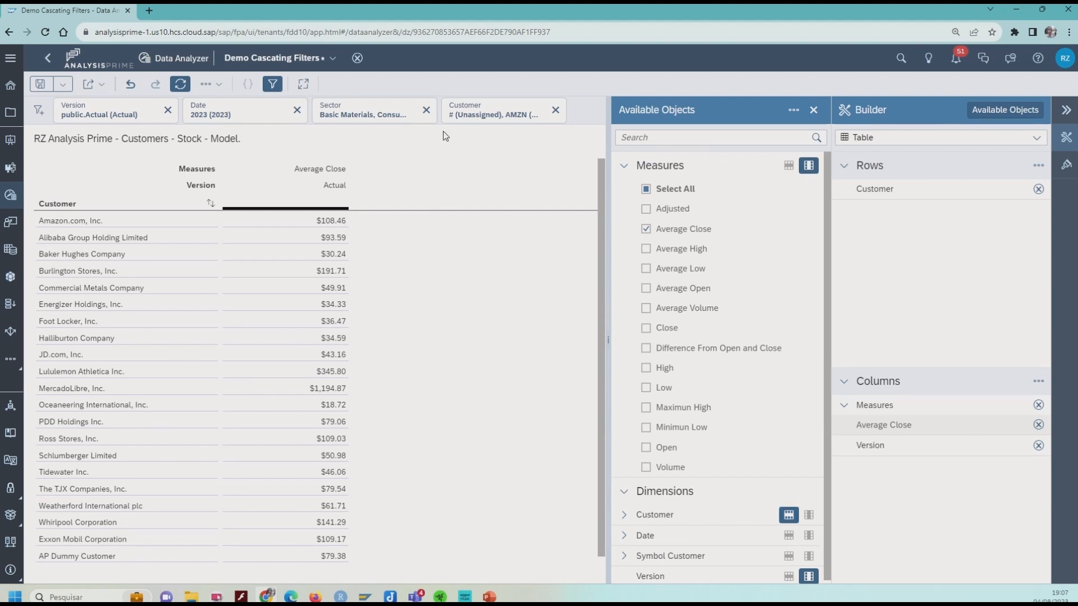
mouse_move(477, 116)
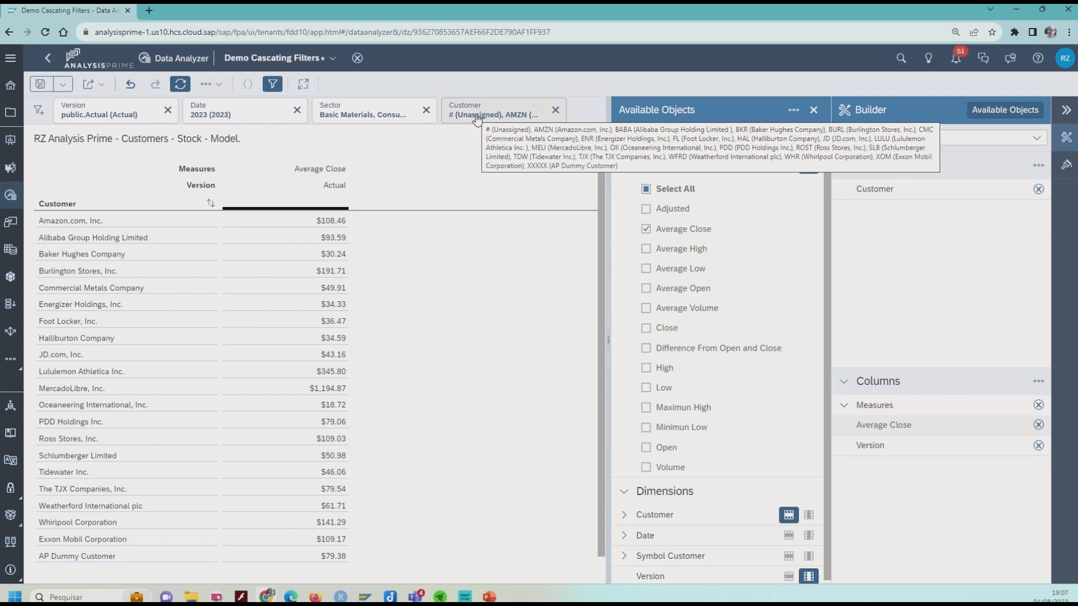
mouse_move(385, 110)
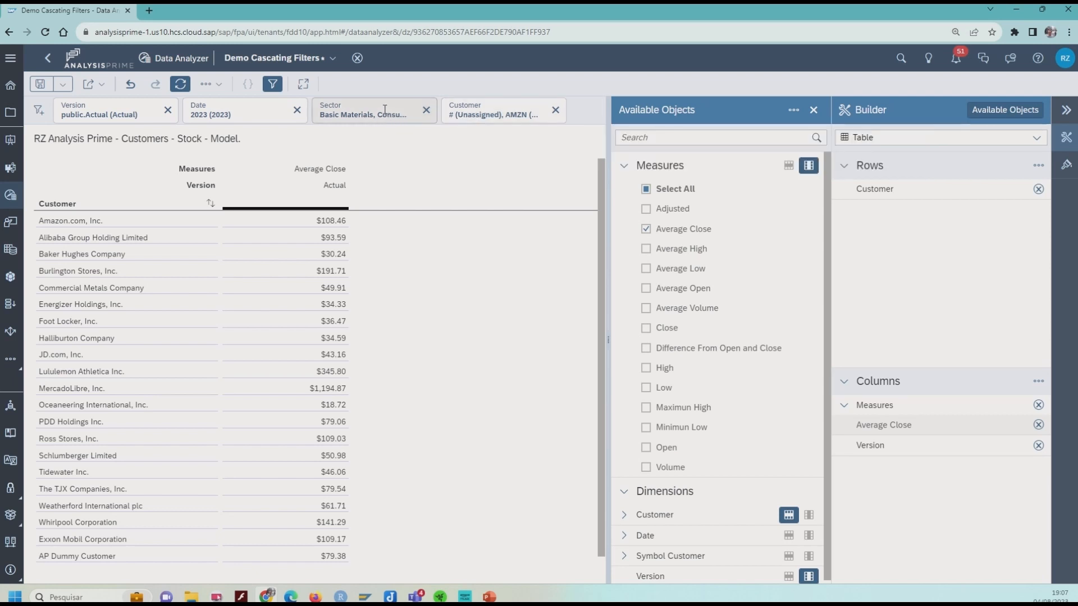
Step: Reopen the Sector filter token's member list for editing
left_click(374, 111)
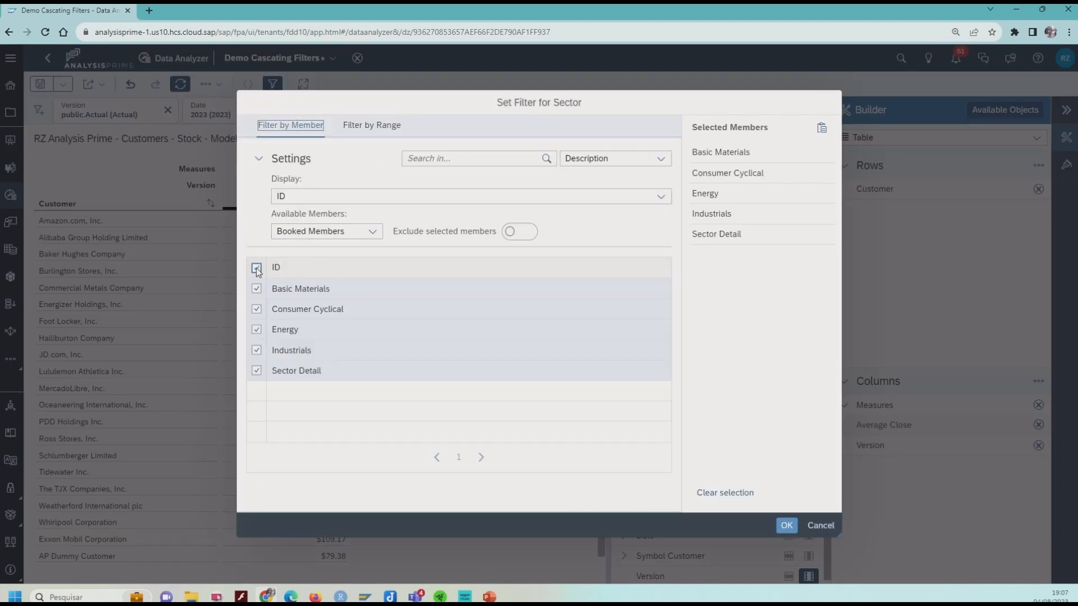
Step: Narrow the Sector filter to Basic Materials, Consumer Cyclical and Industrials
left_click(256, 268)
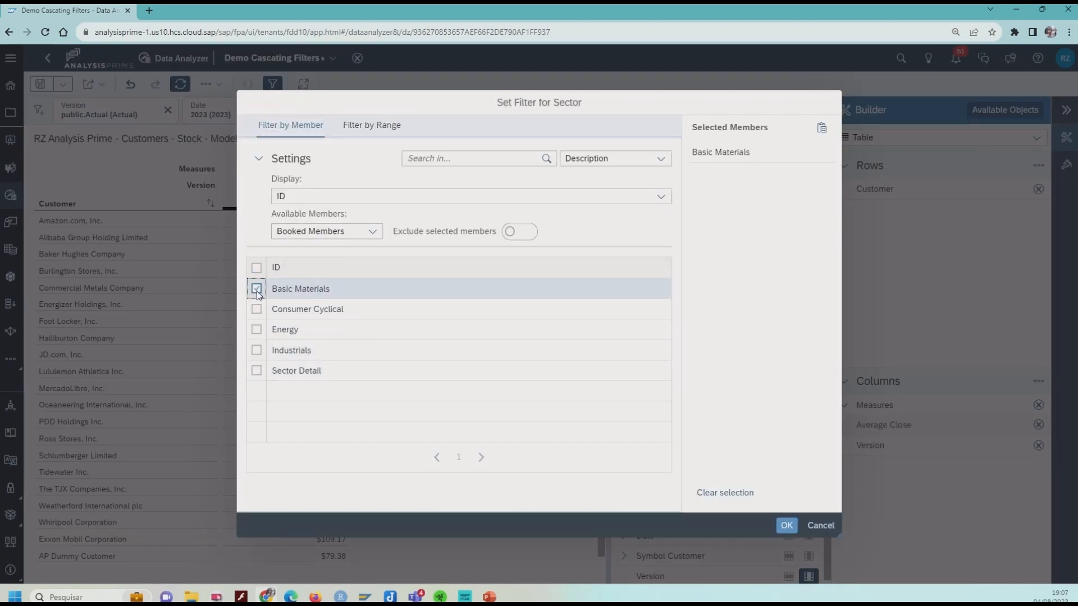
left_click(257, 309)
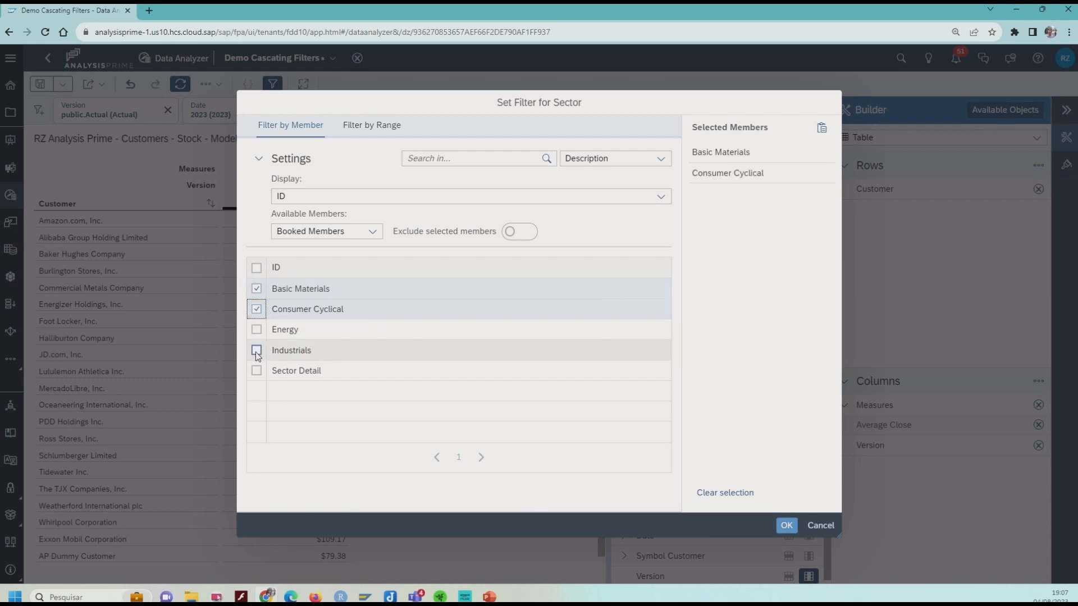
left_click(256, 350)
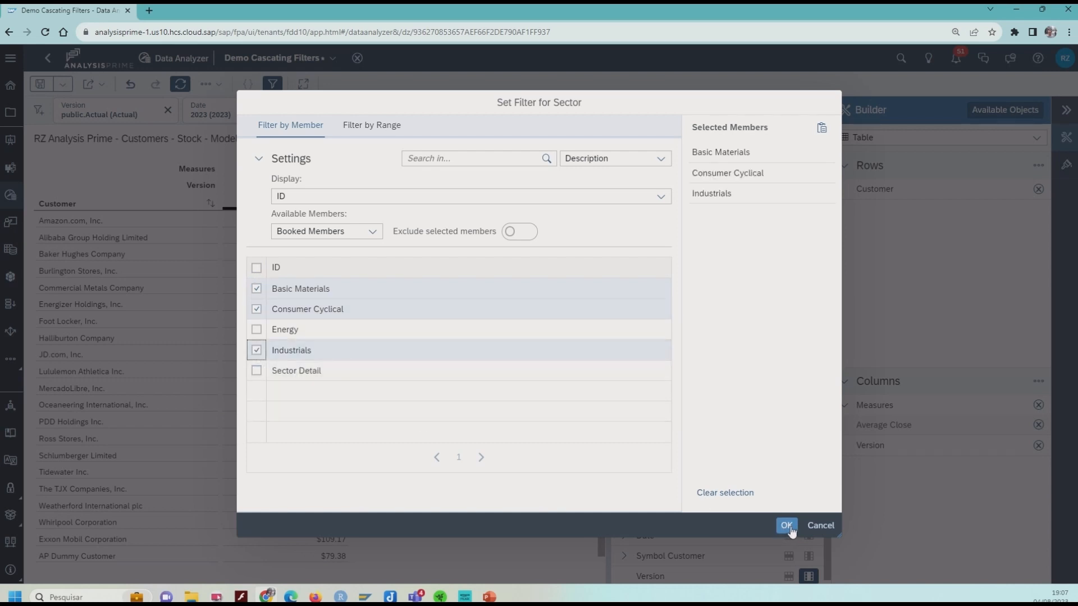
left_click(787, 526)
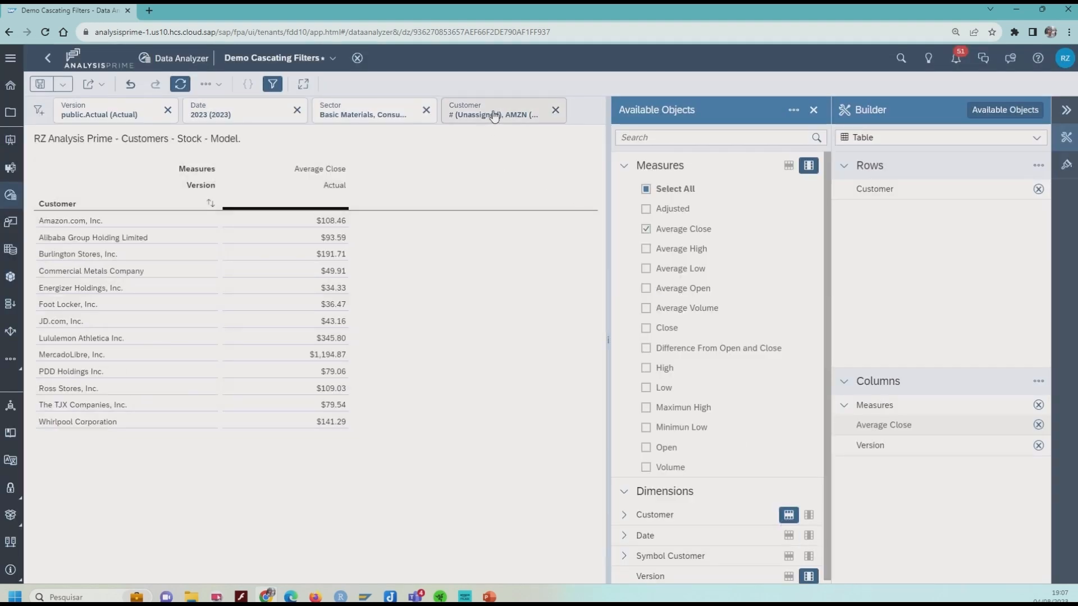
Step: Reopen the Customer filter token's member list for editing
left_click(497, 115)
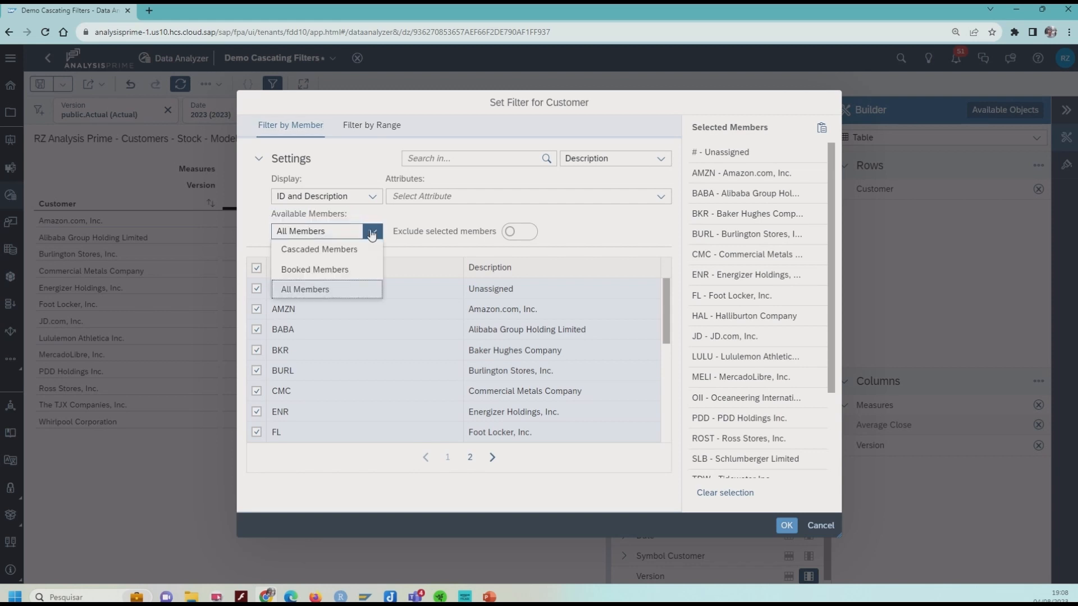
Step: Switch Available Members to Cascaded Members and scroll the customer list
left_click(319, 249)
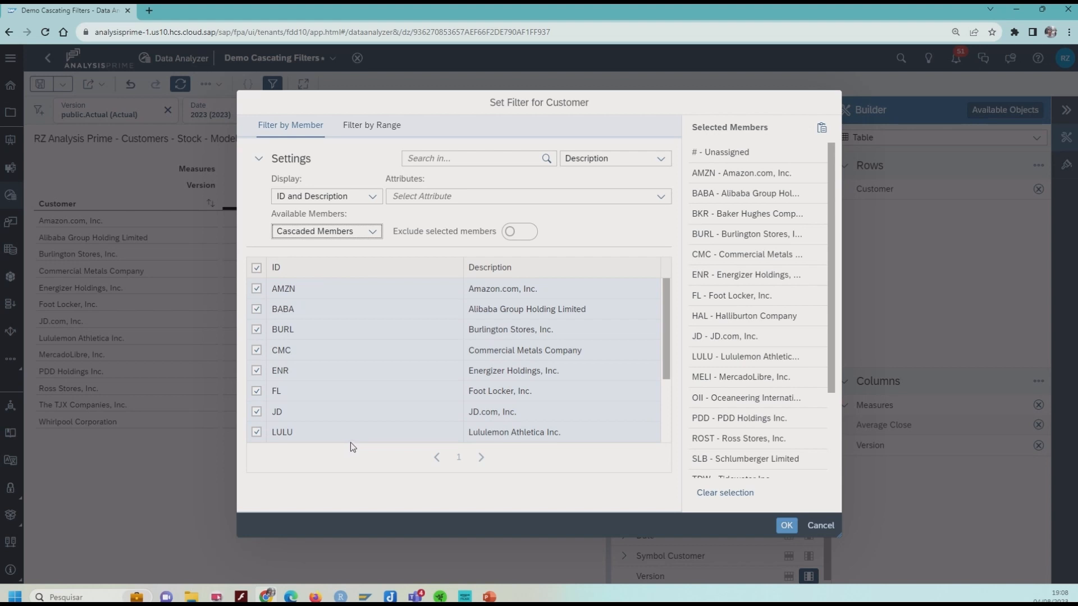
scroll("down", 3)
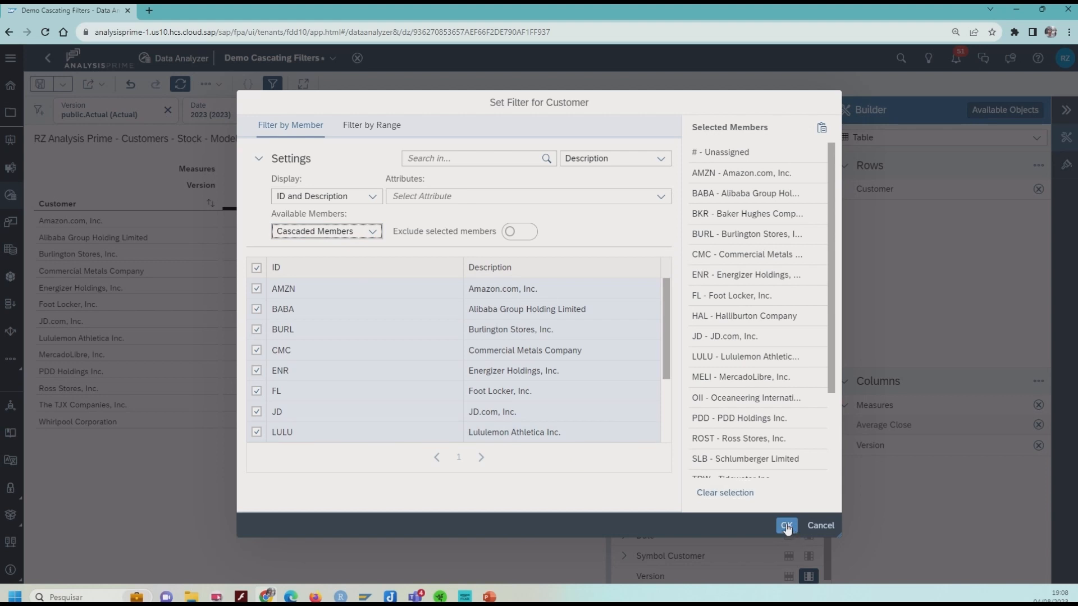
mouse_move(726, 499)
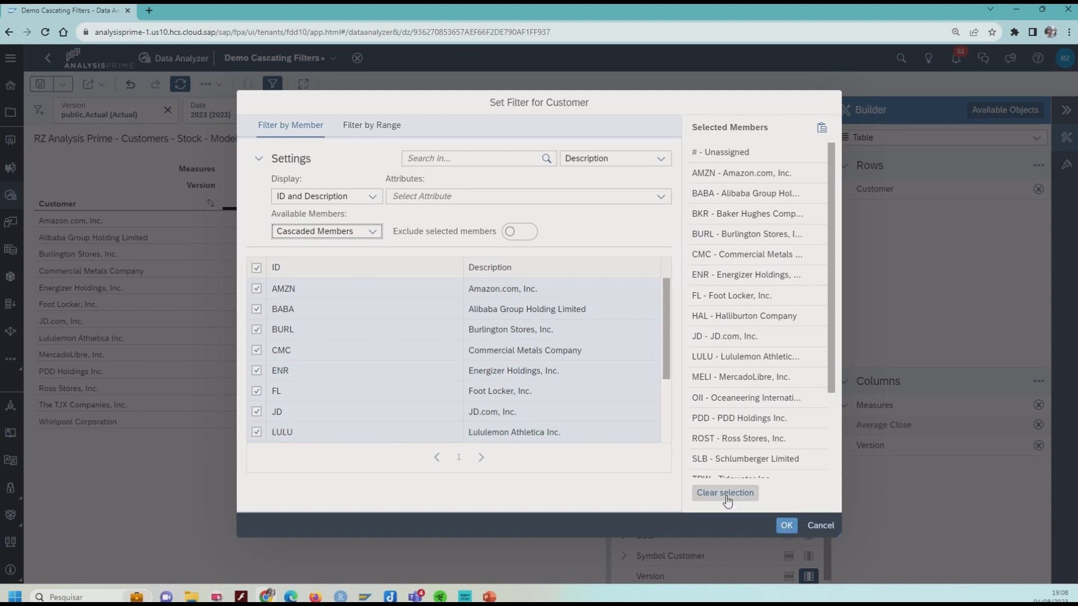
Step: Select all 13 cascaded customers and apply the Customer filter
left_click(725, 493)
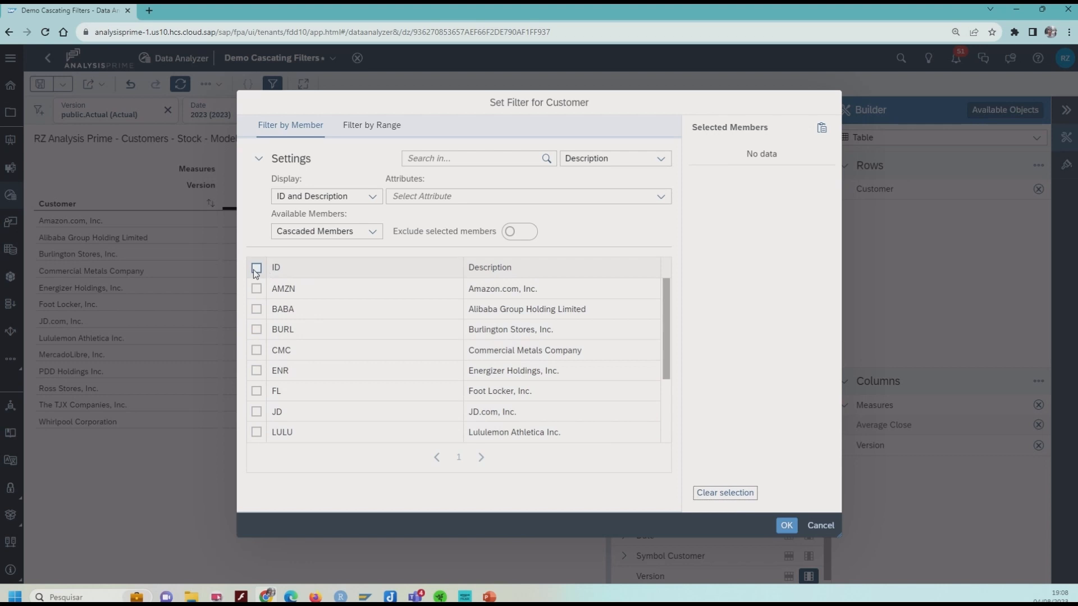
left_click(257, 268)
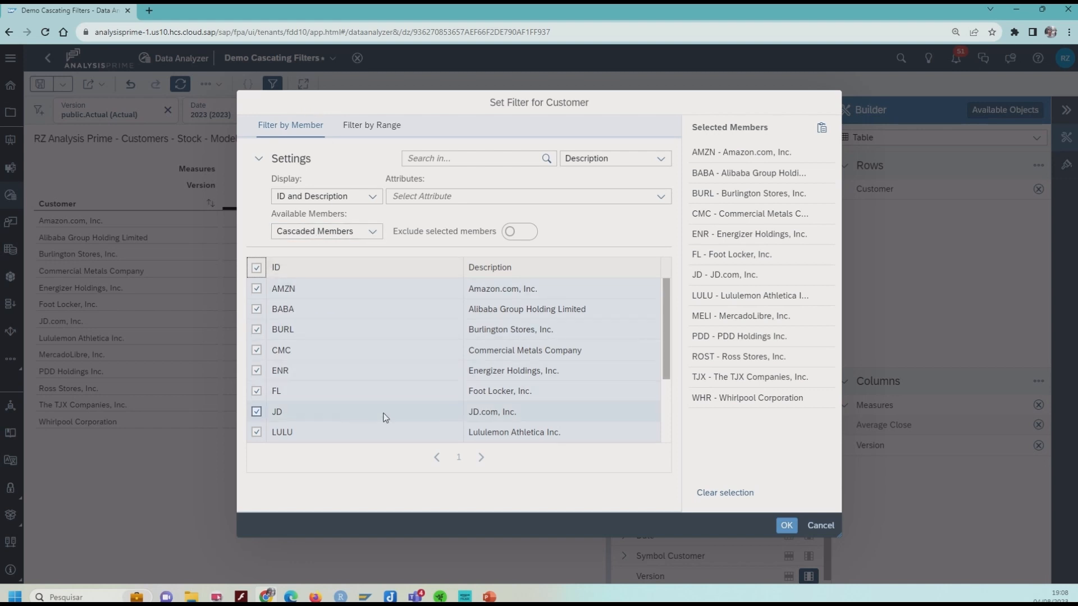
mouse_move(341, 342)
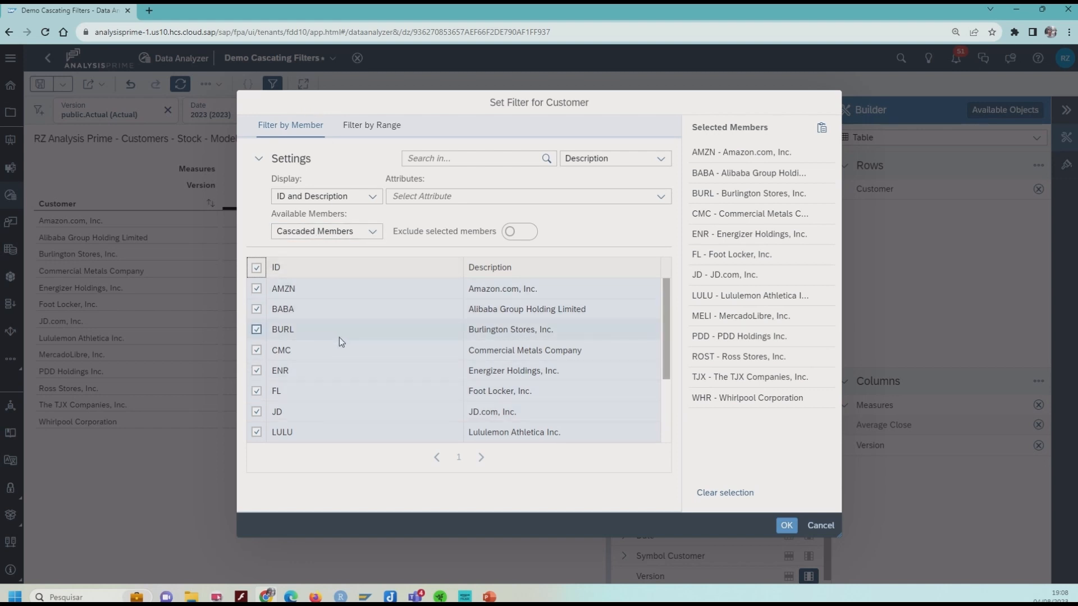
mouse_move(341, 340)
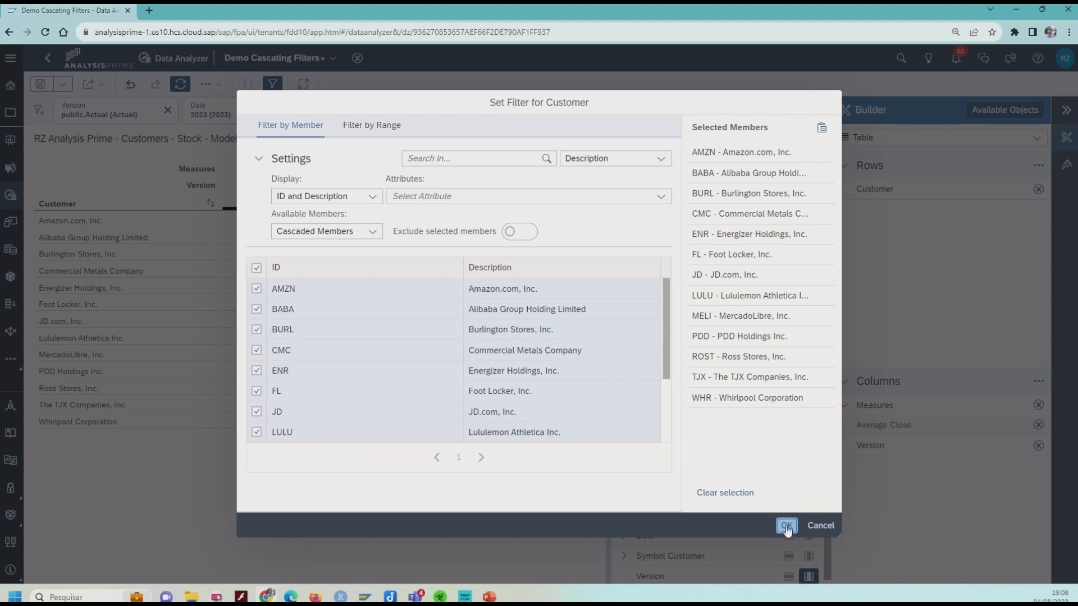
left_click(786, 526)
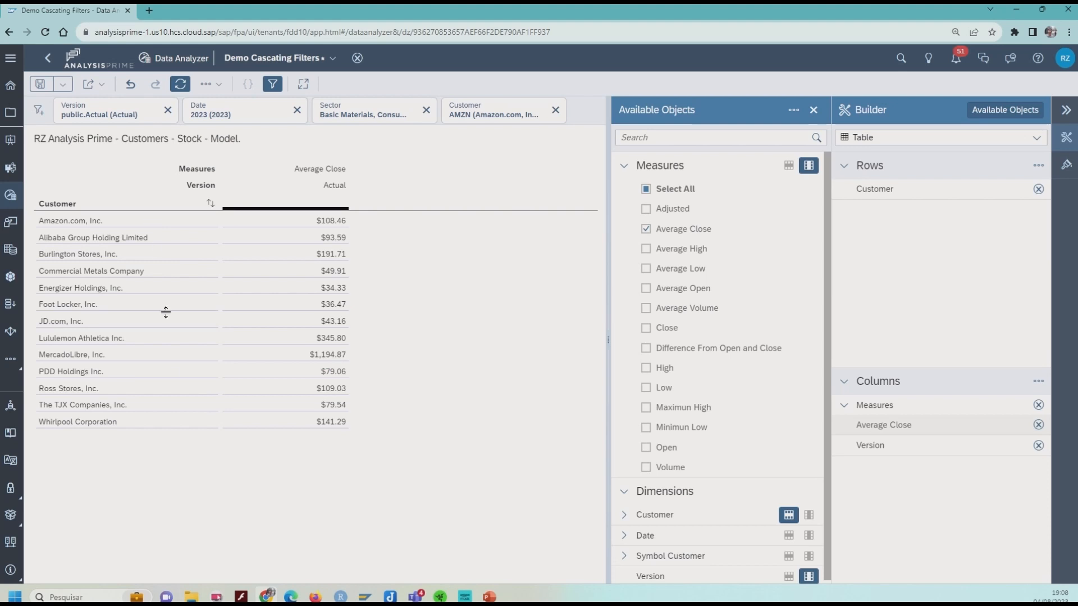
mouse_move(190, 437)
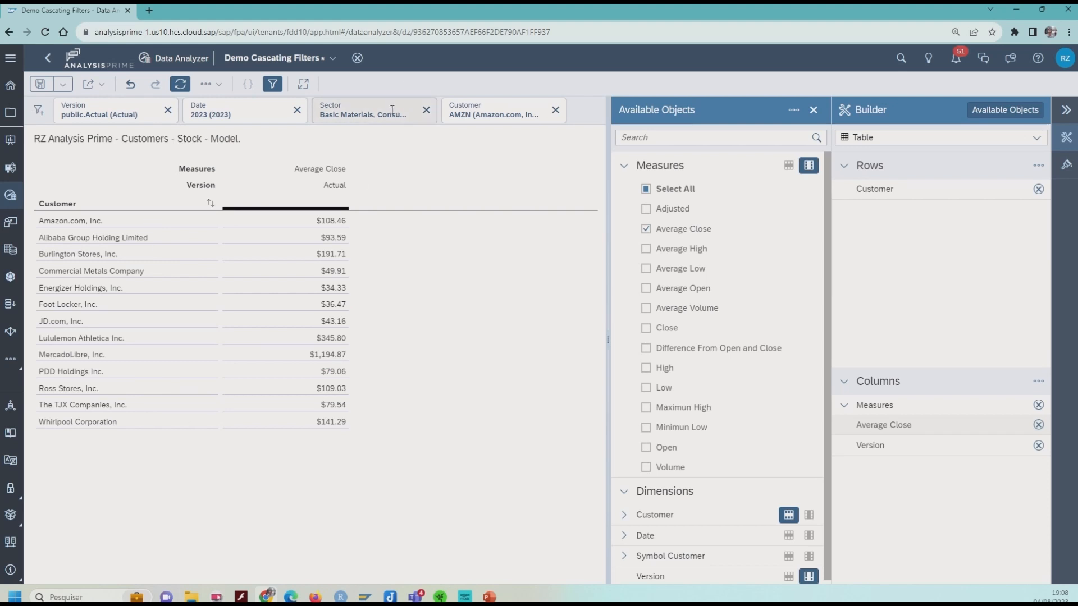
Step: Change the Sector filter to Basic Materials only, leaving Commercial Metals Company
left_click(374, 115)
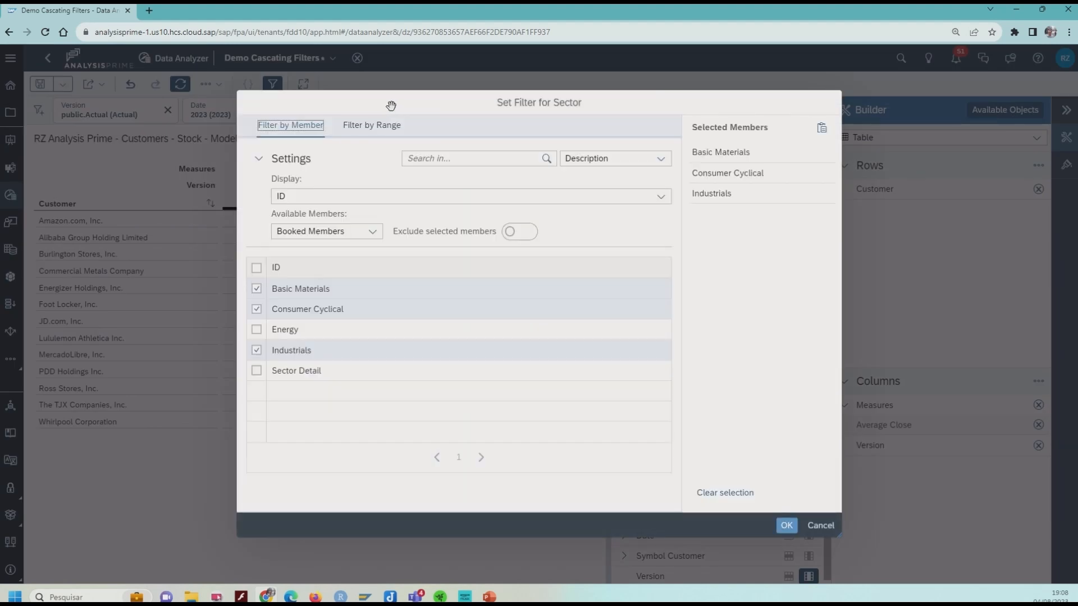
left_click(256, 267)
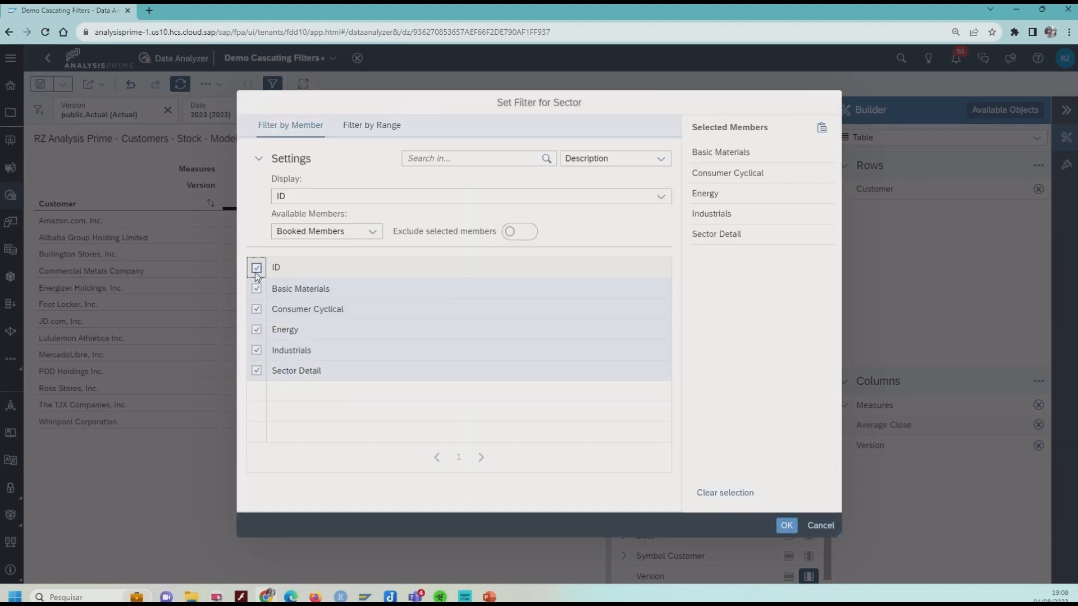
left_click(256, 268)
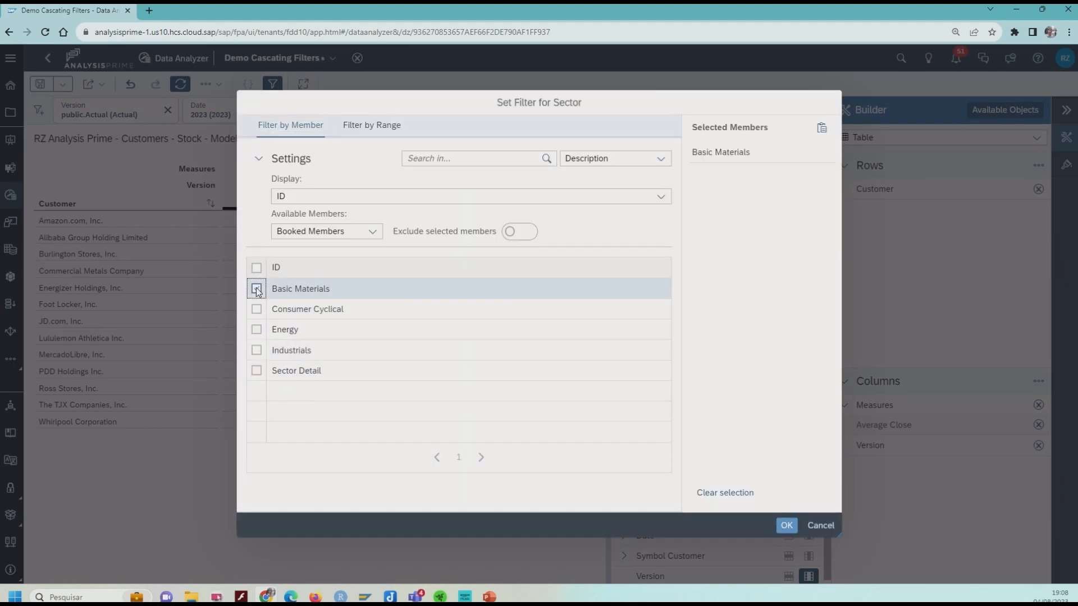
left_click(786, 525)
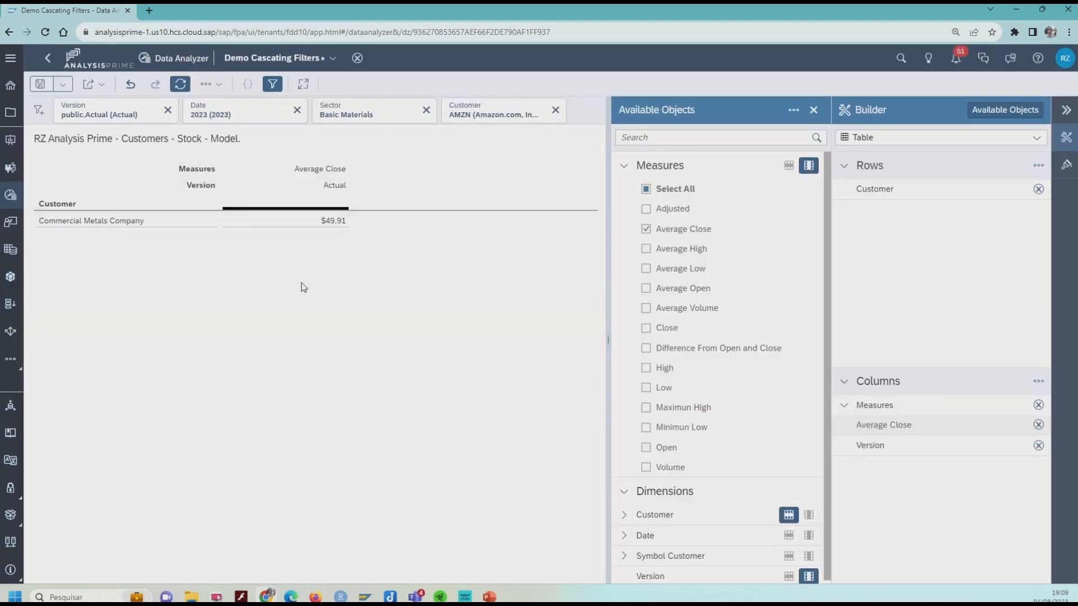
mouse_move(332, 169)
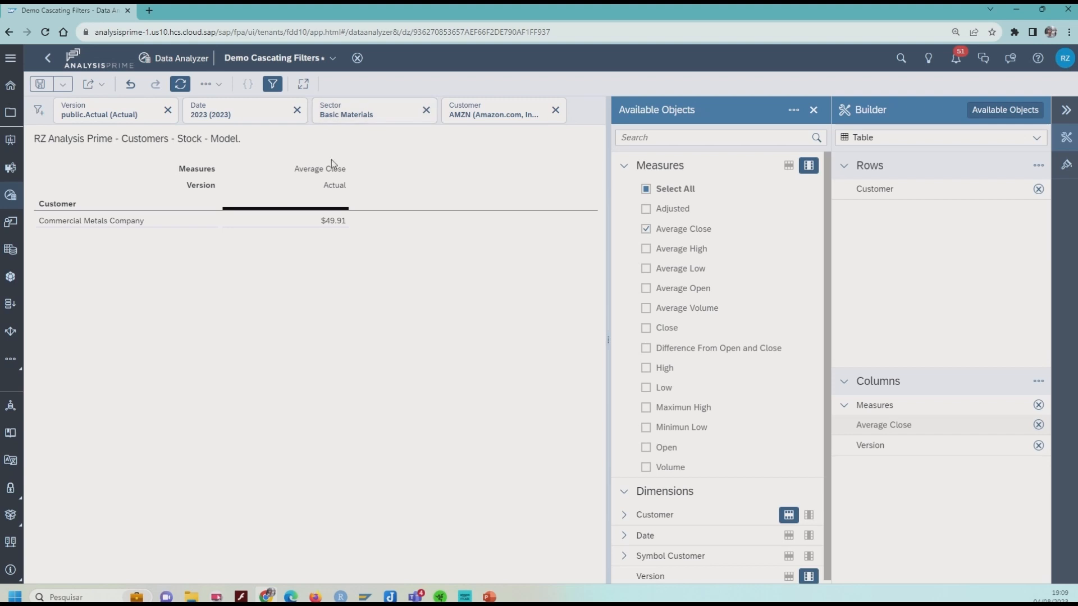
mouse_move(394, 209)
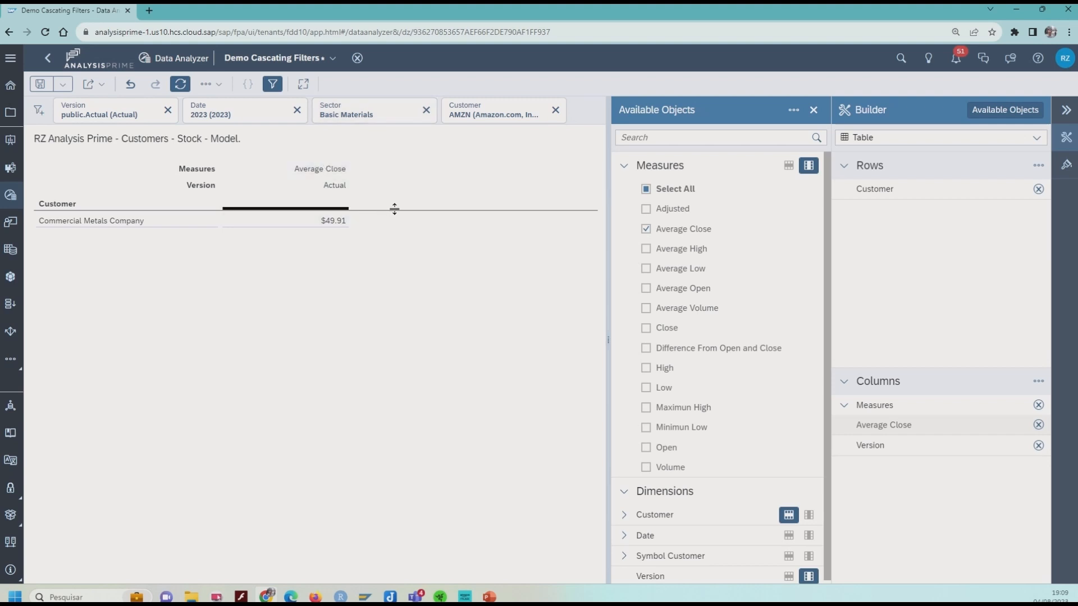
mouse_move(491, 118)
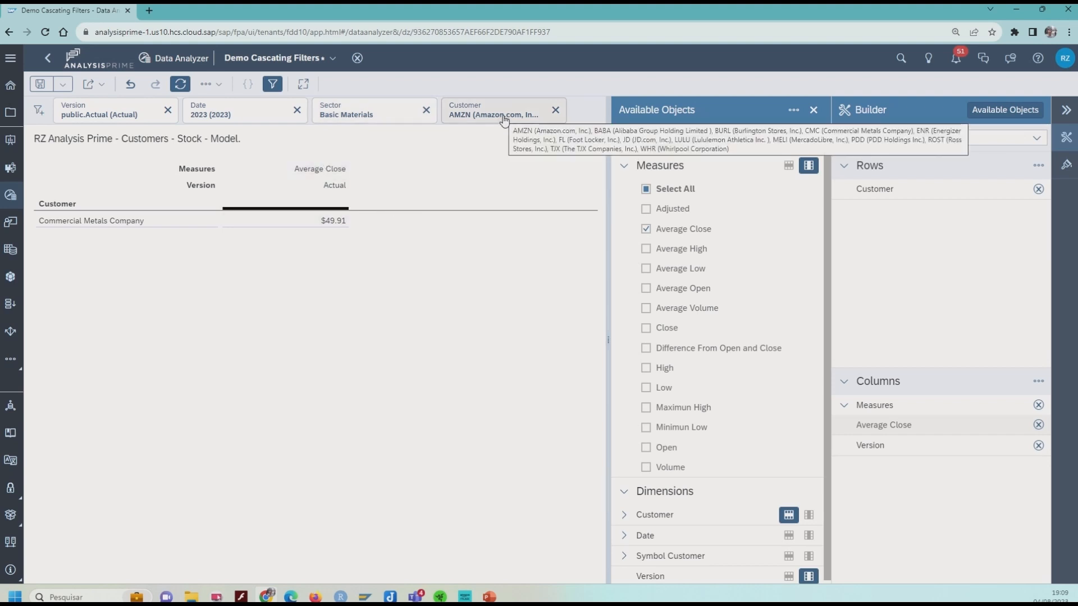
Step: Limit the Customer filter to Commercial Metals Company (CMC)
left_click(493, 118)
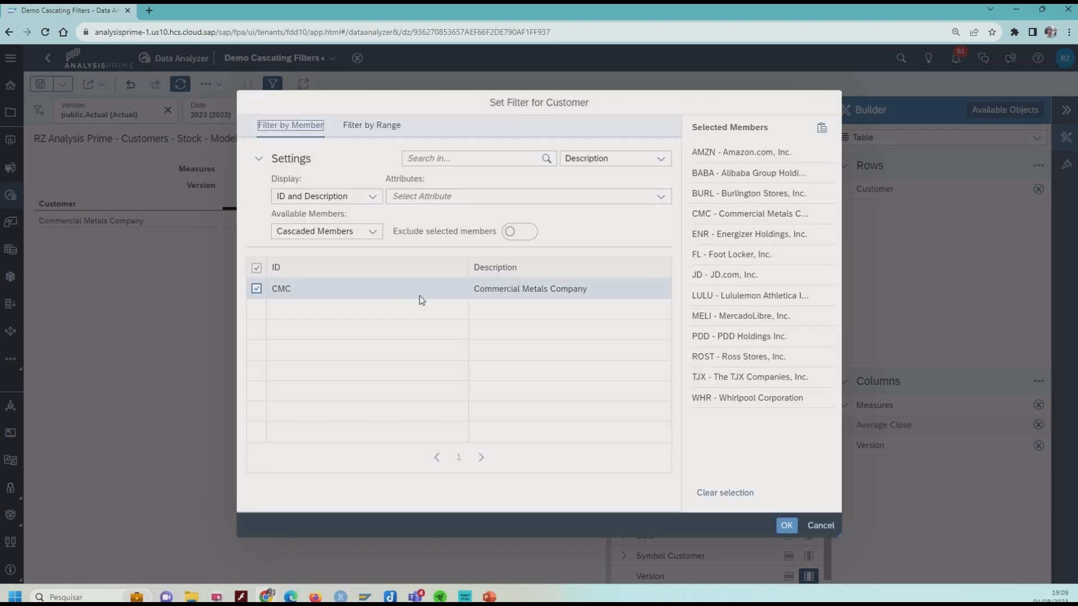
left_click(725, 493)
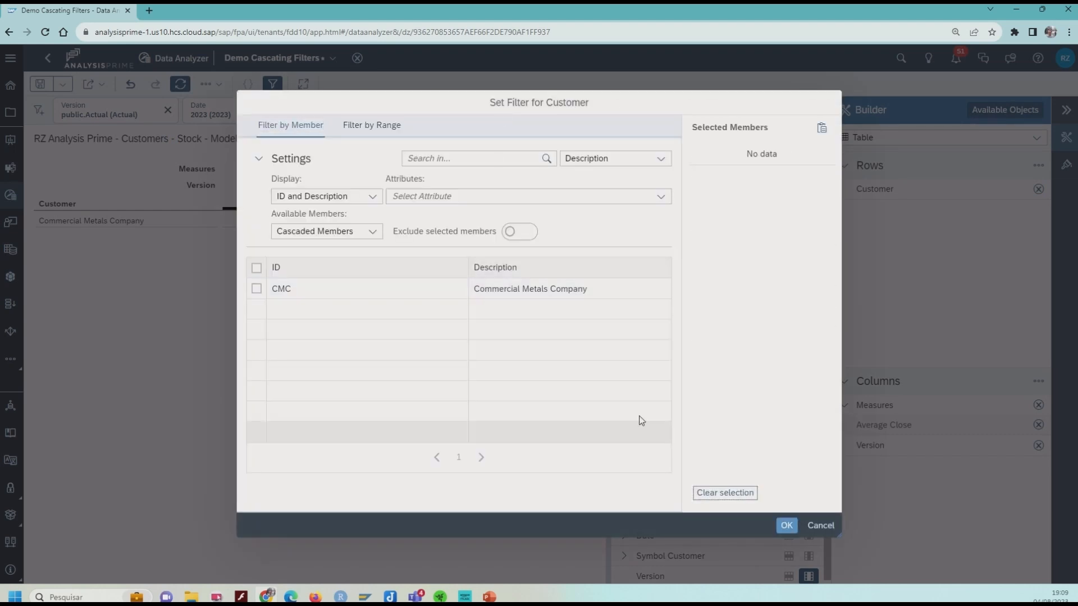
left_click(256, 289)
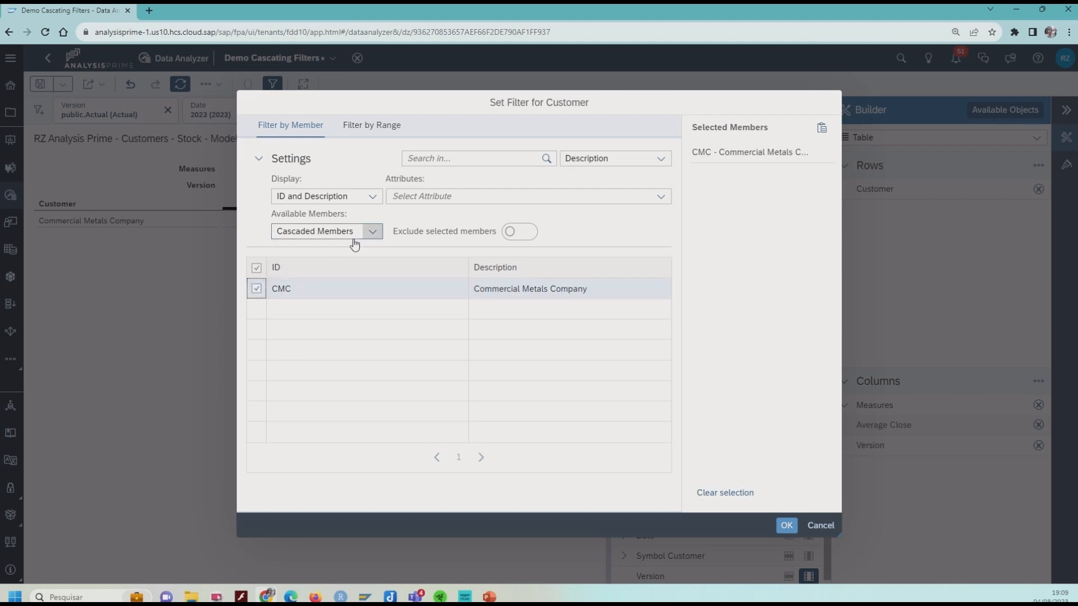
mouse_move(354, 243)
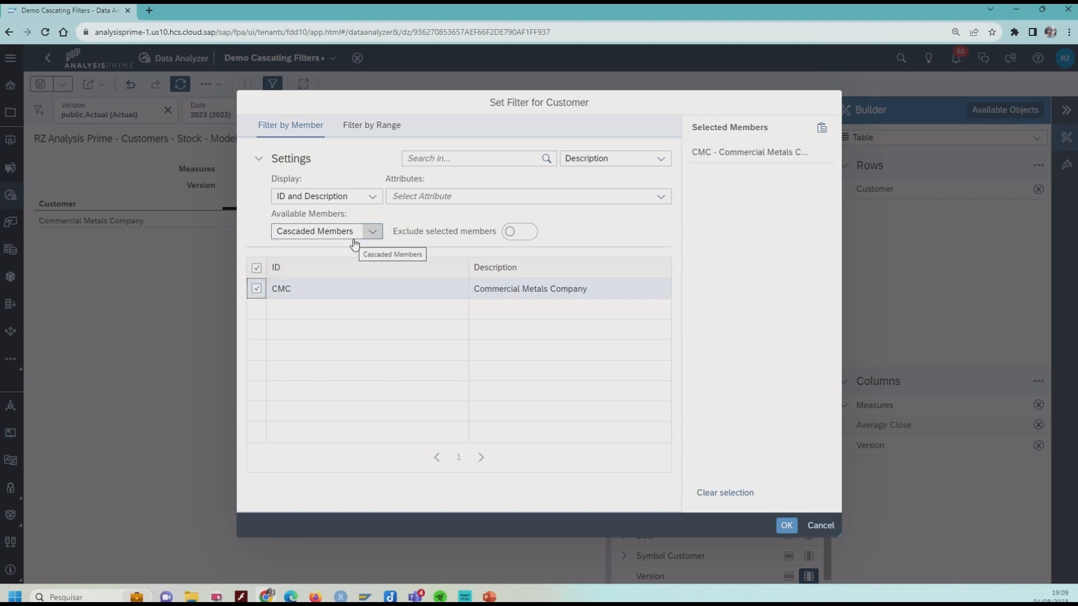
mouse_move(193, 119)
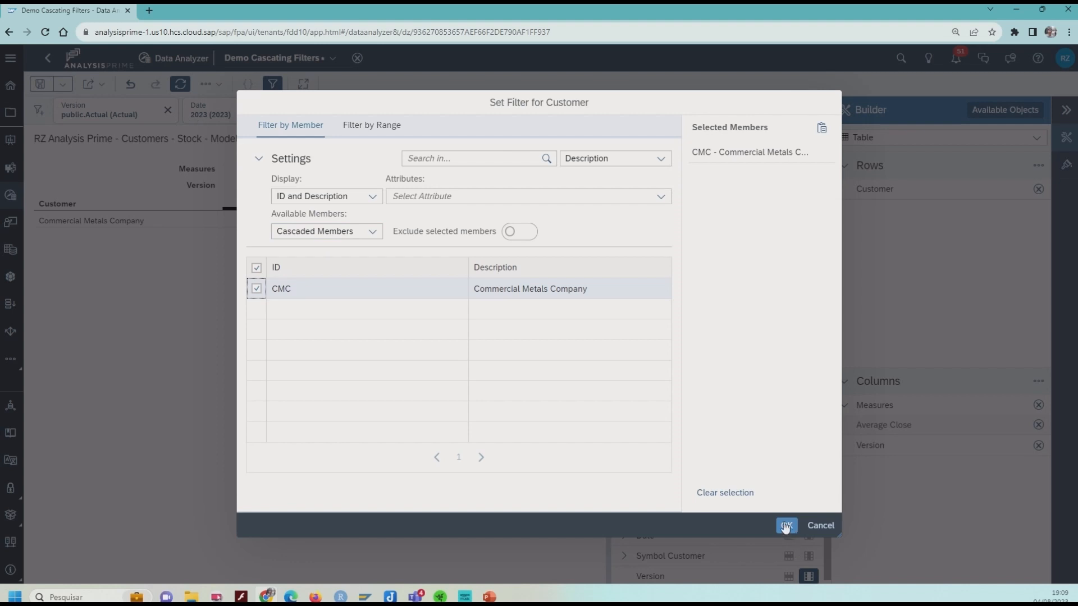
left_click(786, 525)
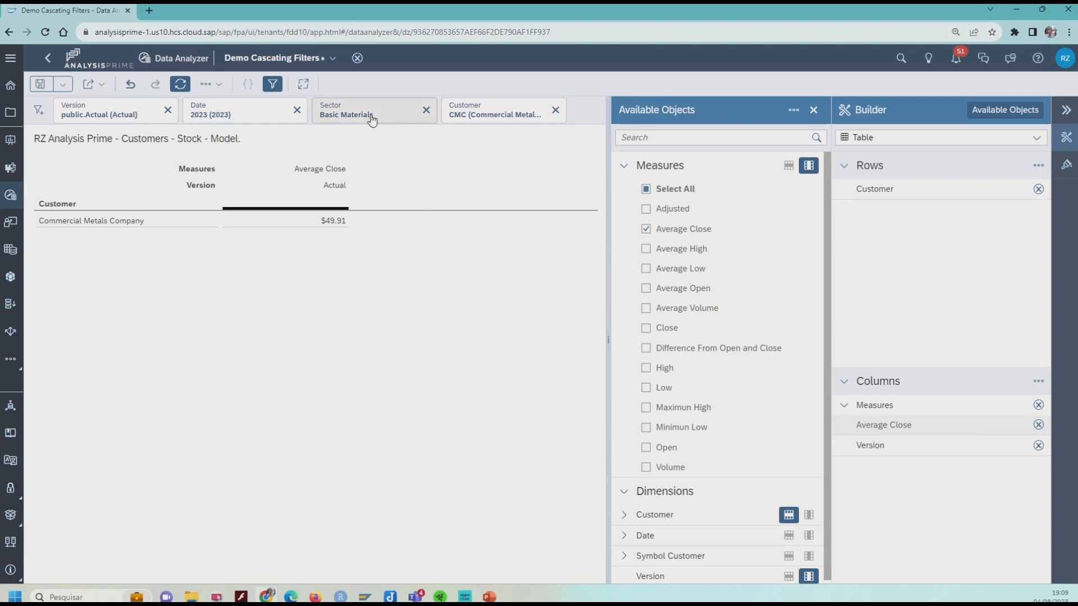
Step: Switch the Sector filter to Industrials only, producing No Data Available
left_click(347, 115)
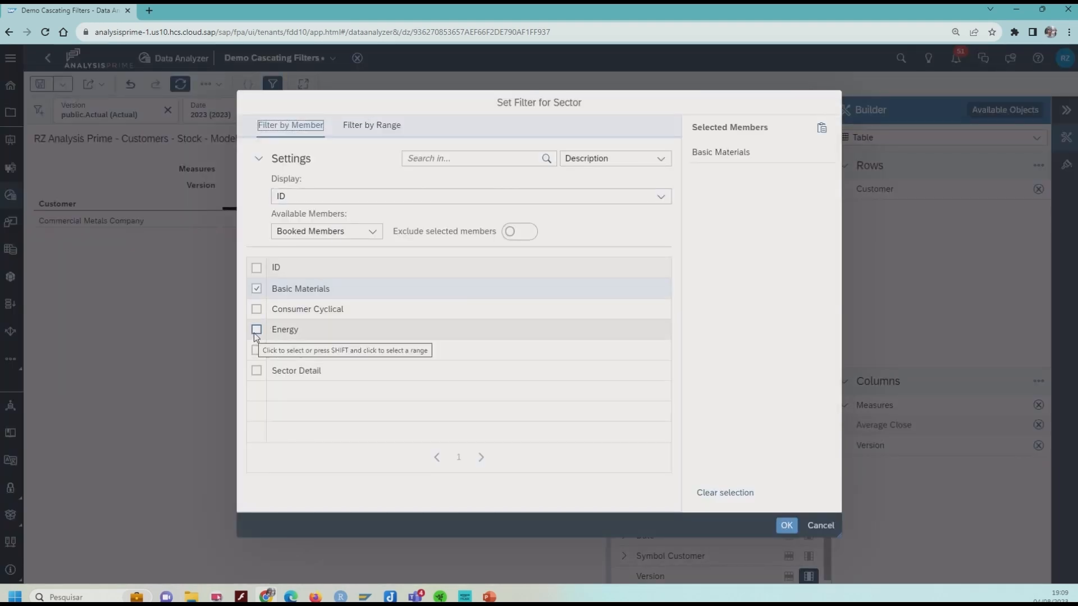
left_click(256, 309)
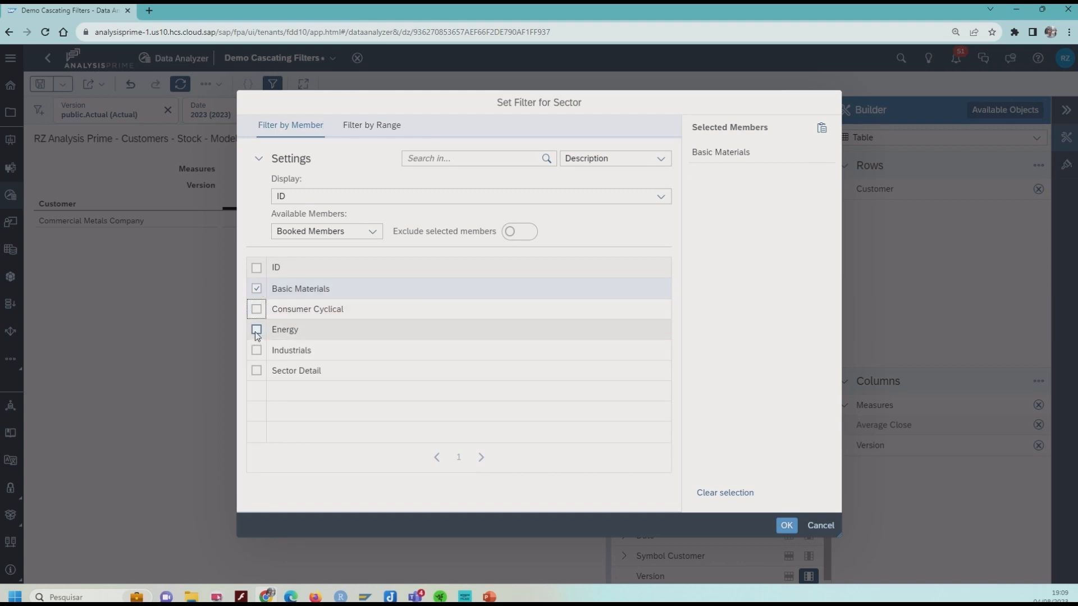
left_click(256, 350)
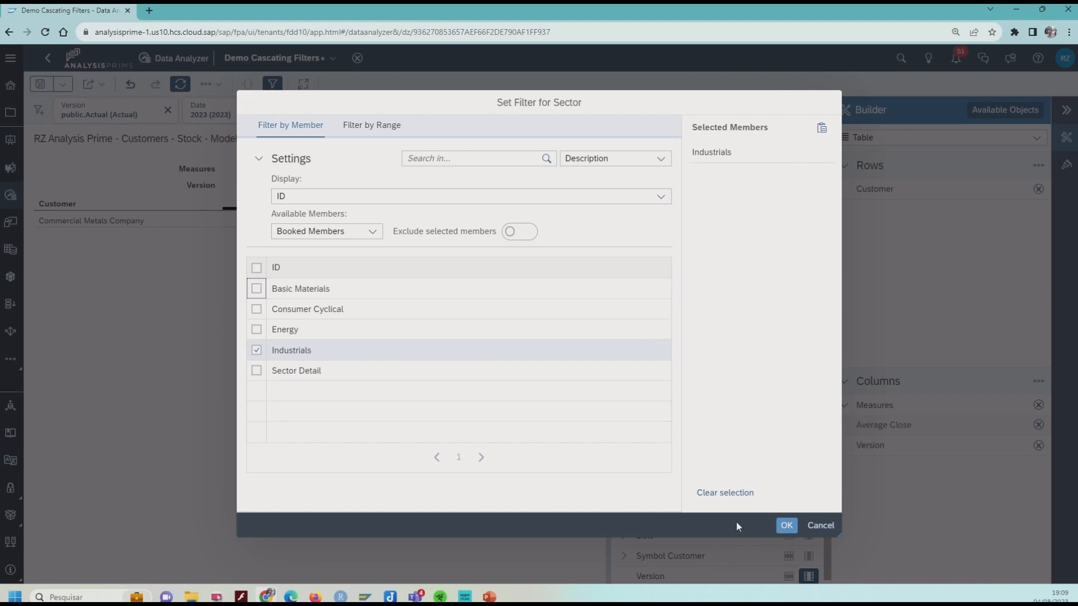
left_click(786, 526)
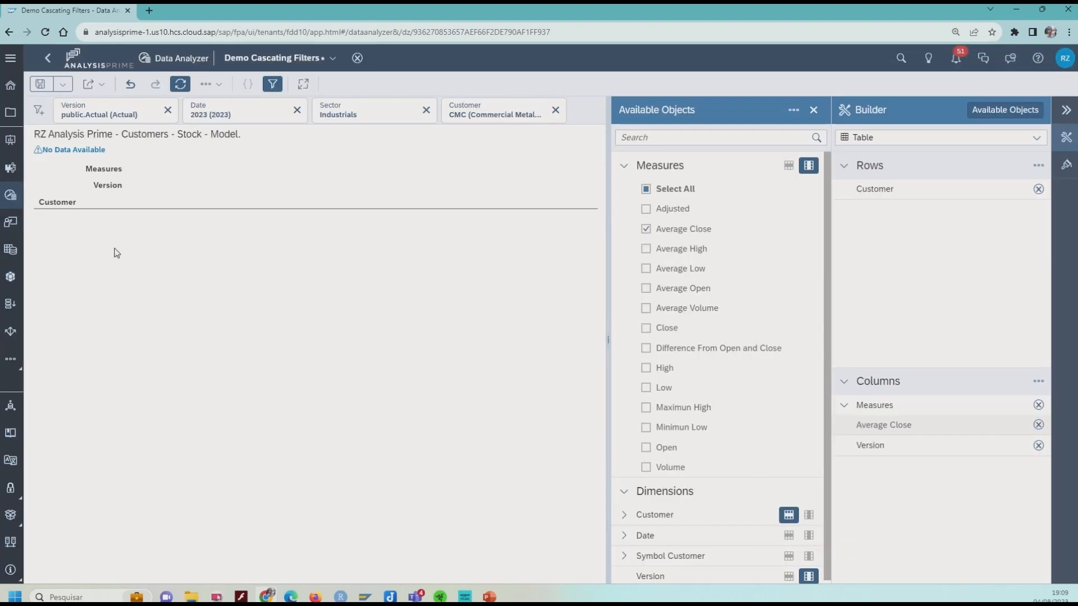
mouse_move(284, 241)
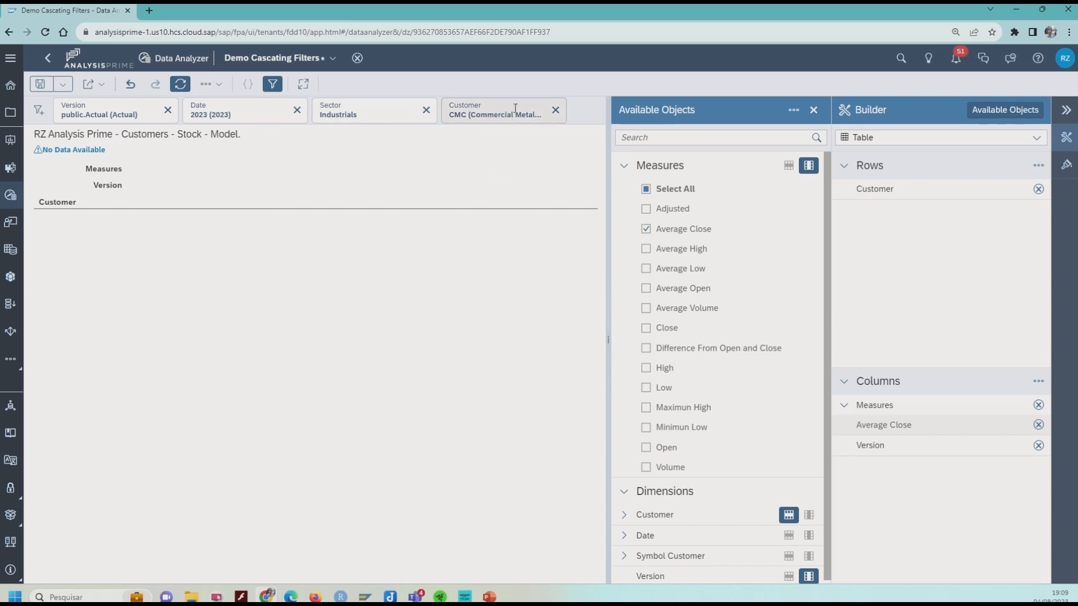
mouse_move(486, 118)
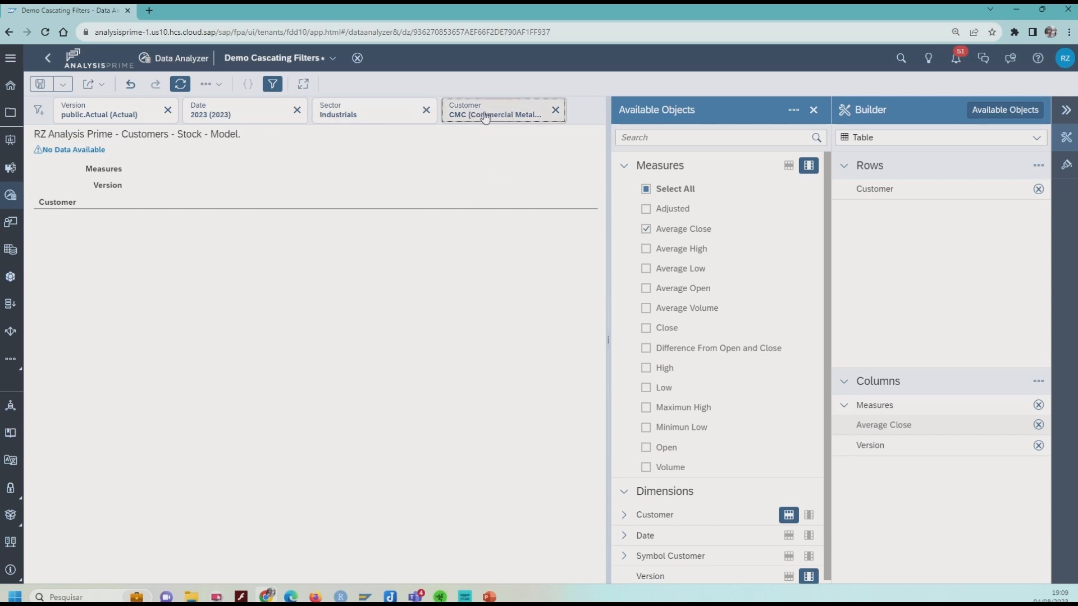
Step: Filter Customer to ENR (Energizer Holdings, Inc.), showing its $34.33 average close
left_click(495, 110)
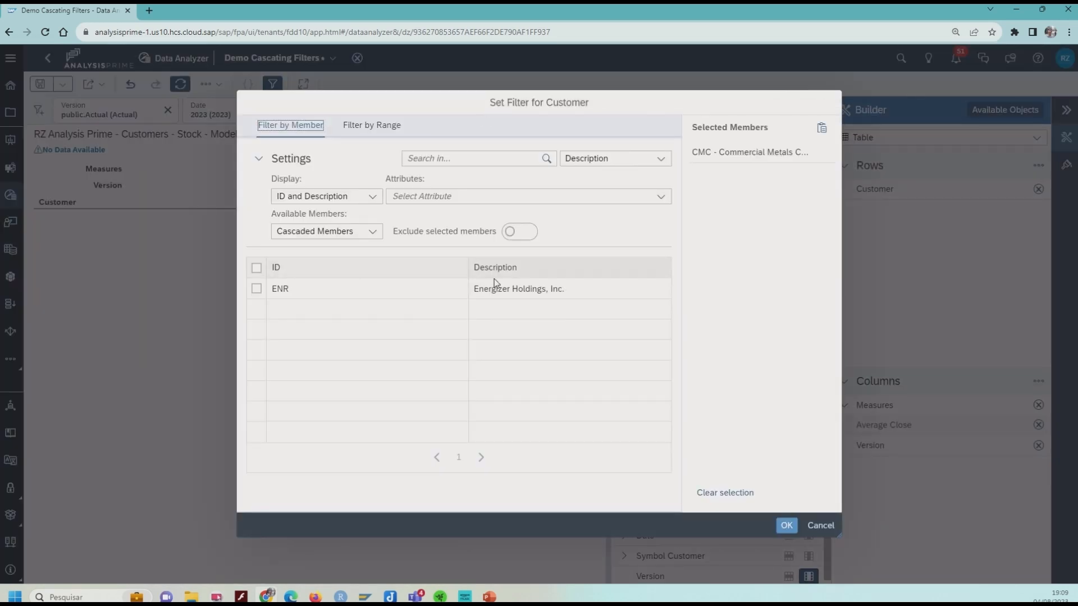
left_click(256, 288)
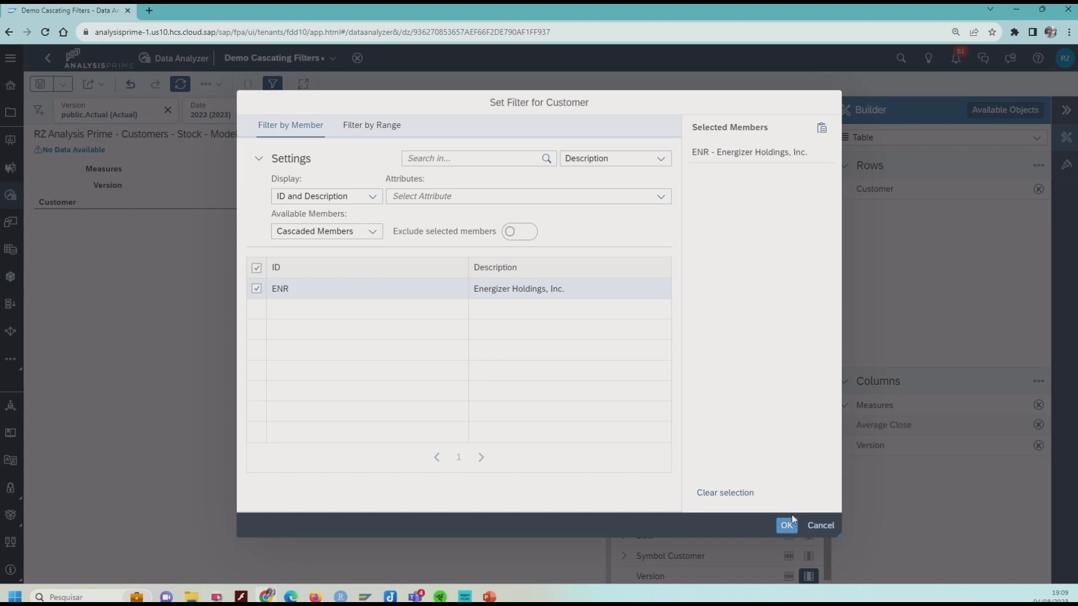
left_click(786, 525)
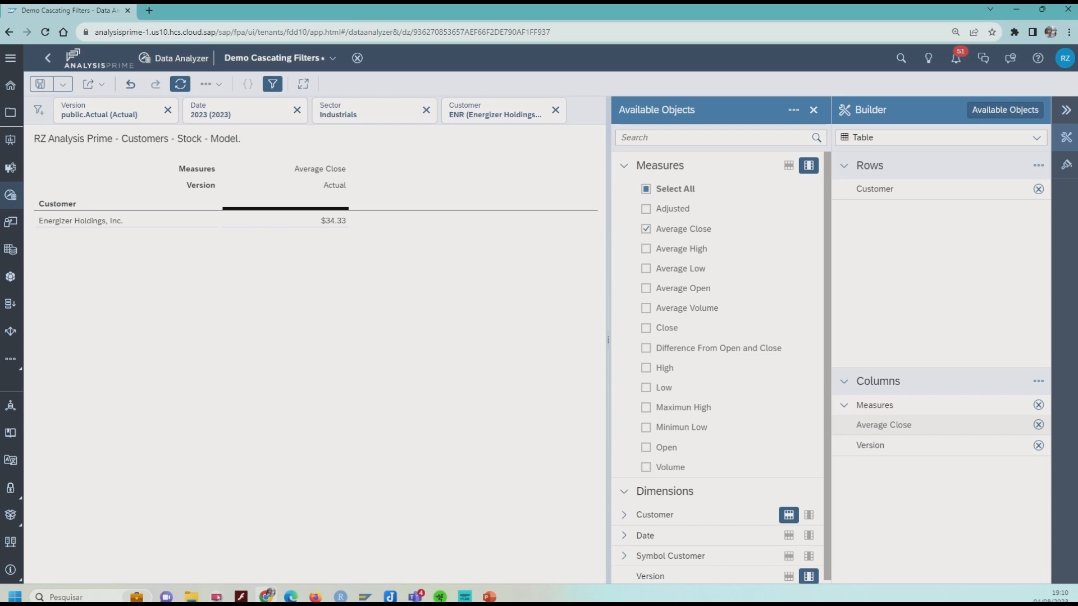
mouse_move(345, 209)
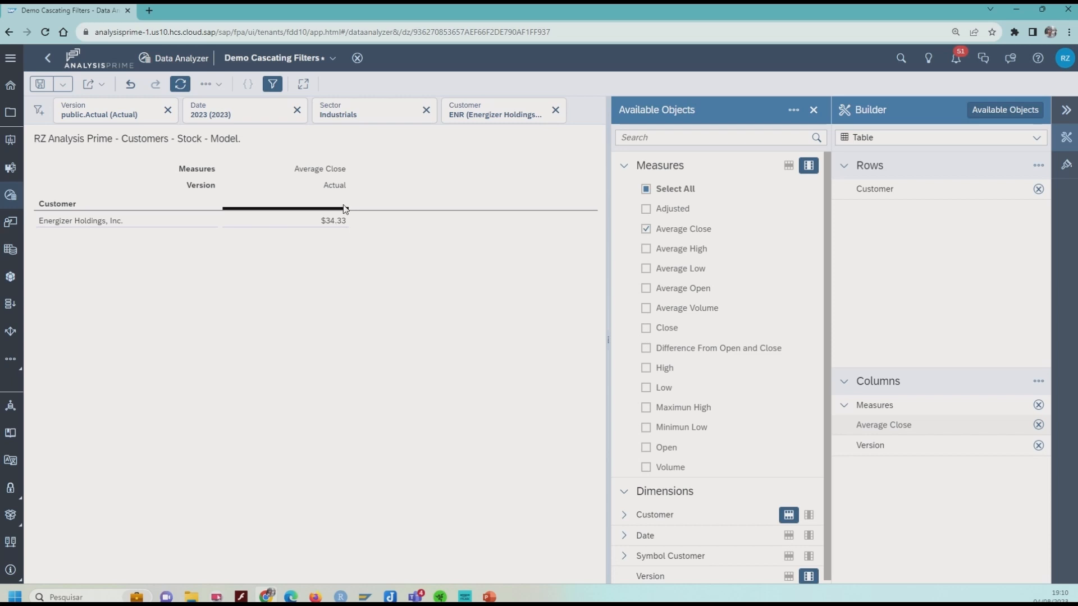